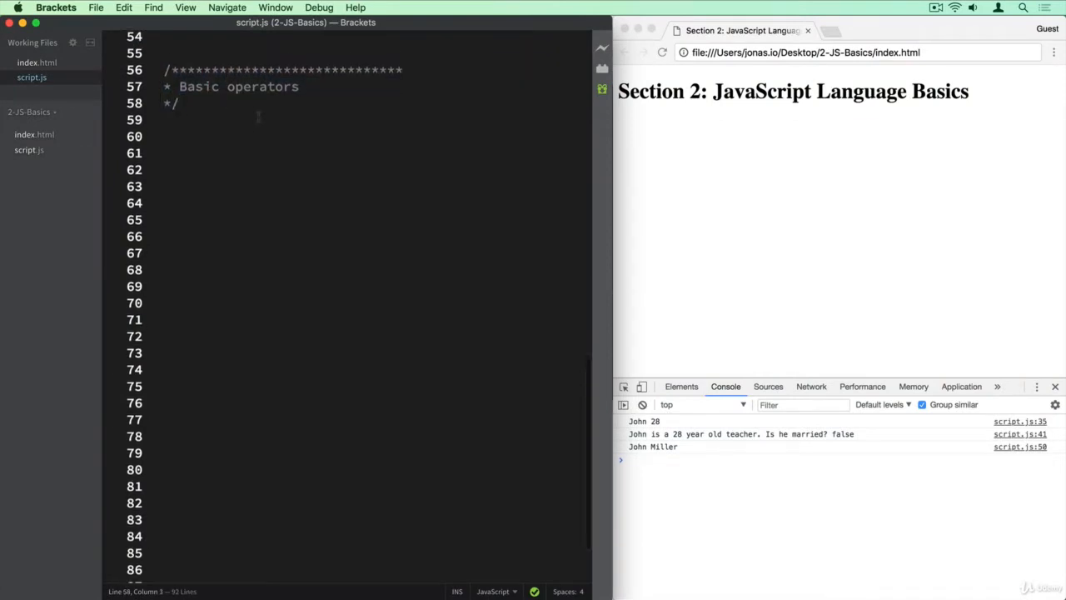
Step: Scroll through script.js to the Basic operators comment to start new code below it
scroll("up", 3)
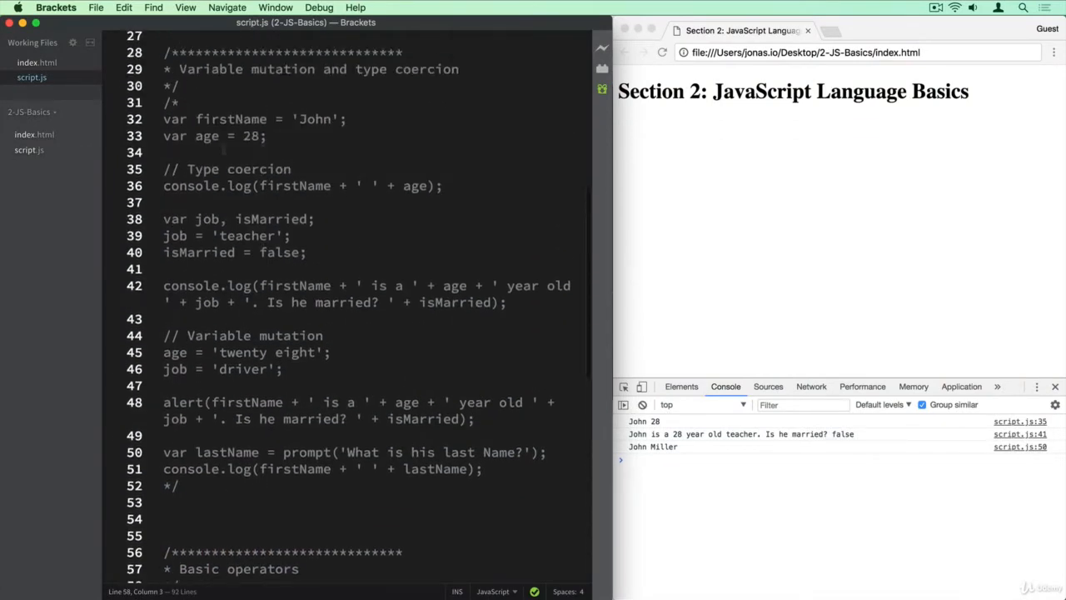
scroll("down", 3)
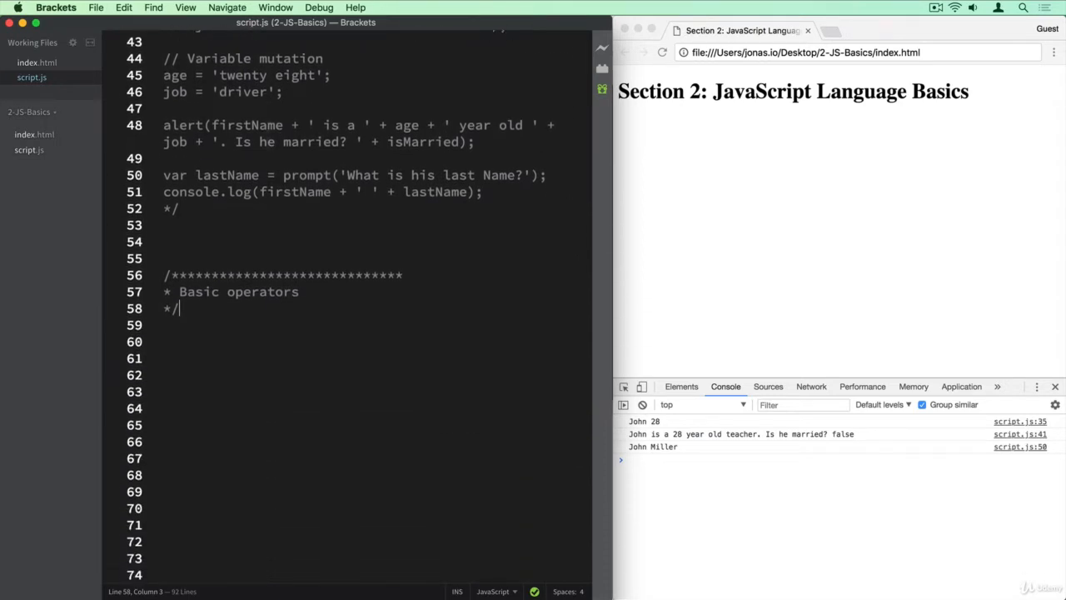
scroll("down", 3)
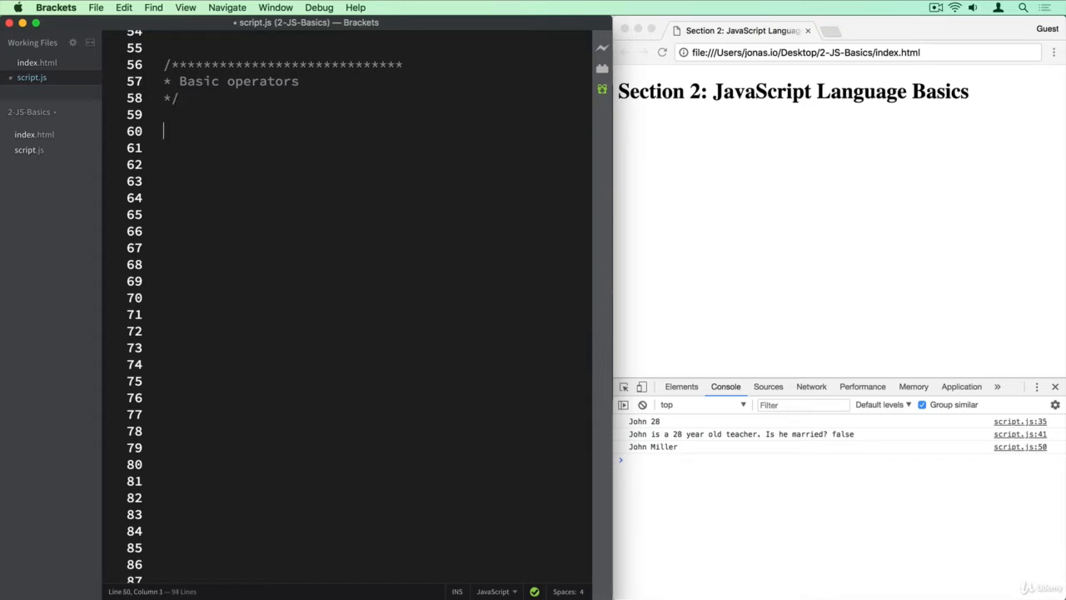
Step: Declare var yearJohn = 2018 - 28; under the Basic operators heading
type("var")
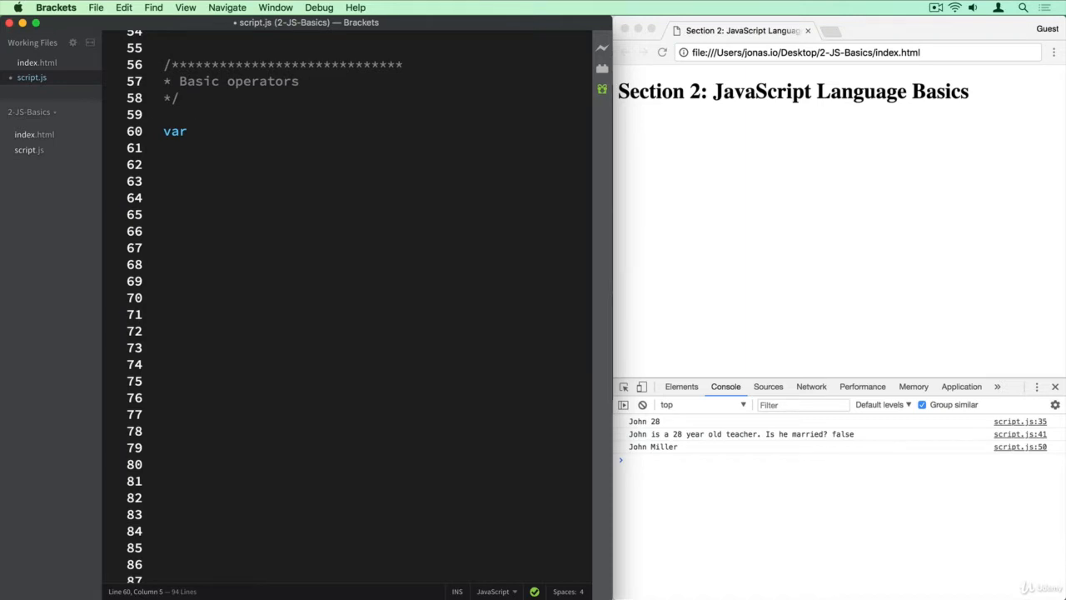
type("yearJo")
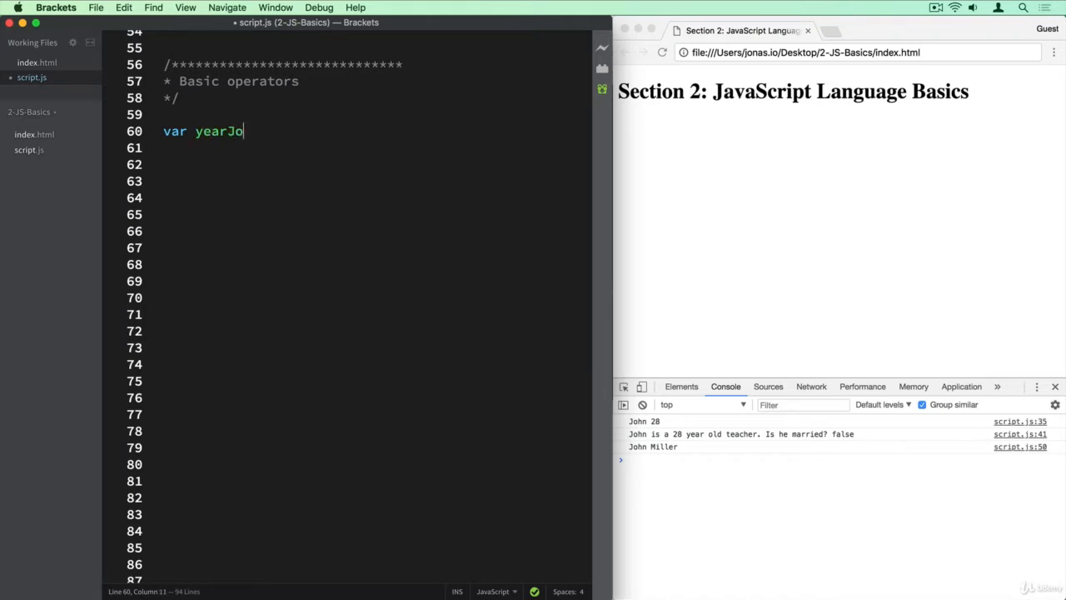
type("hn =")
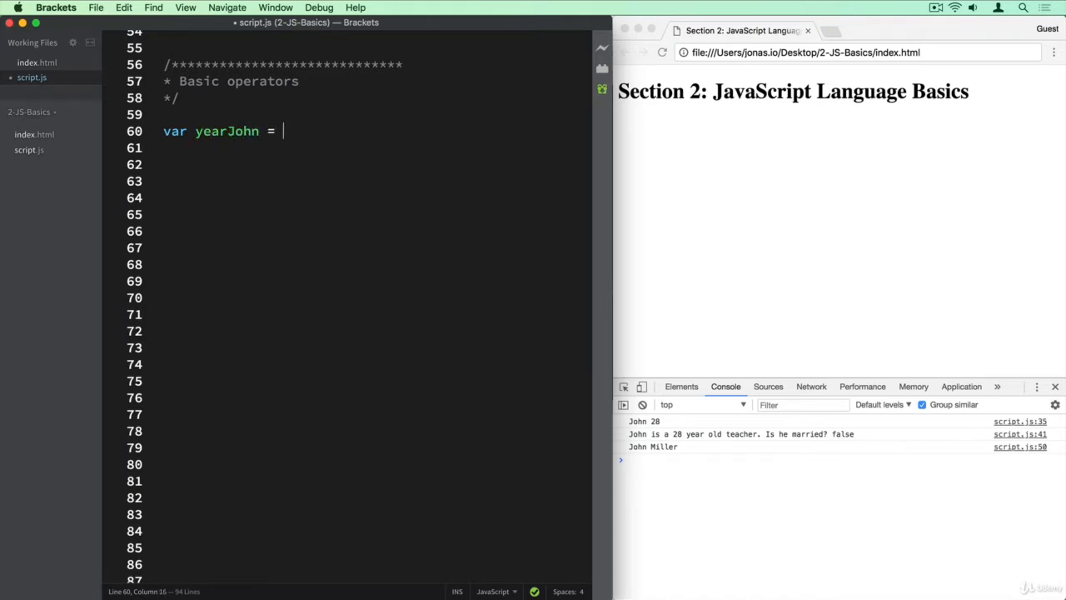
type("2018")
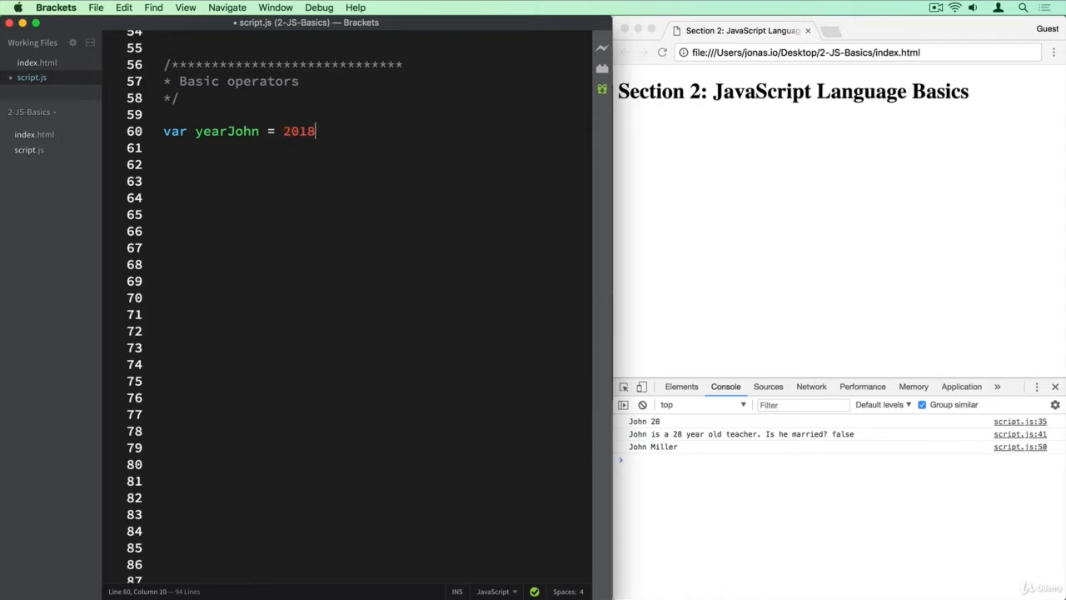
type("-")
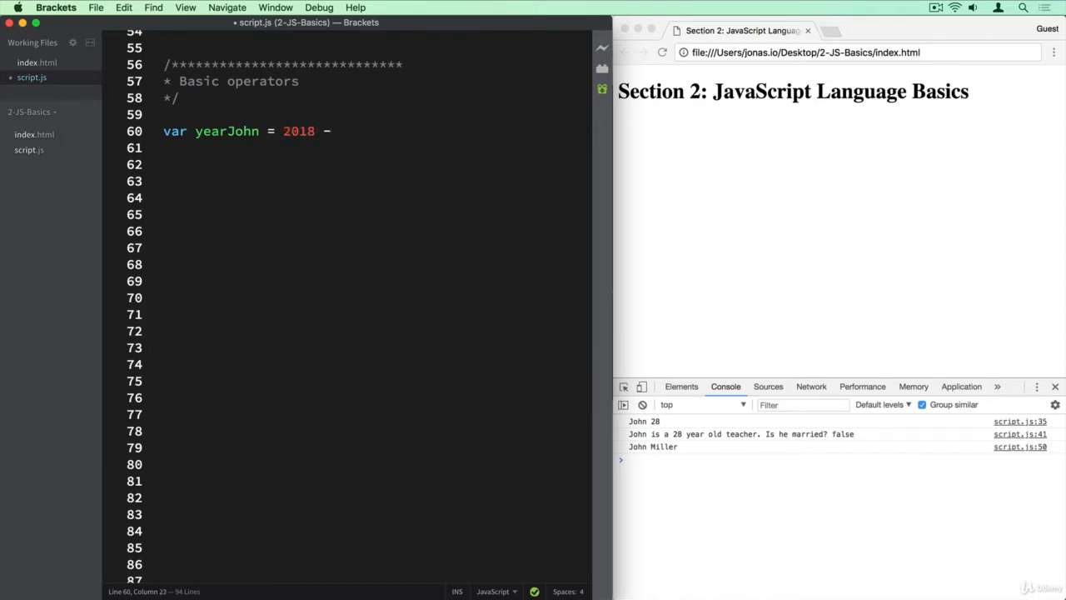
type("2")
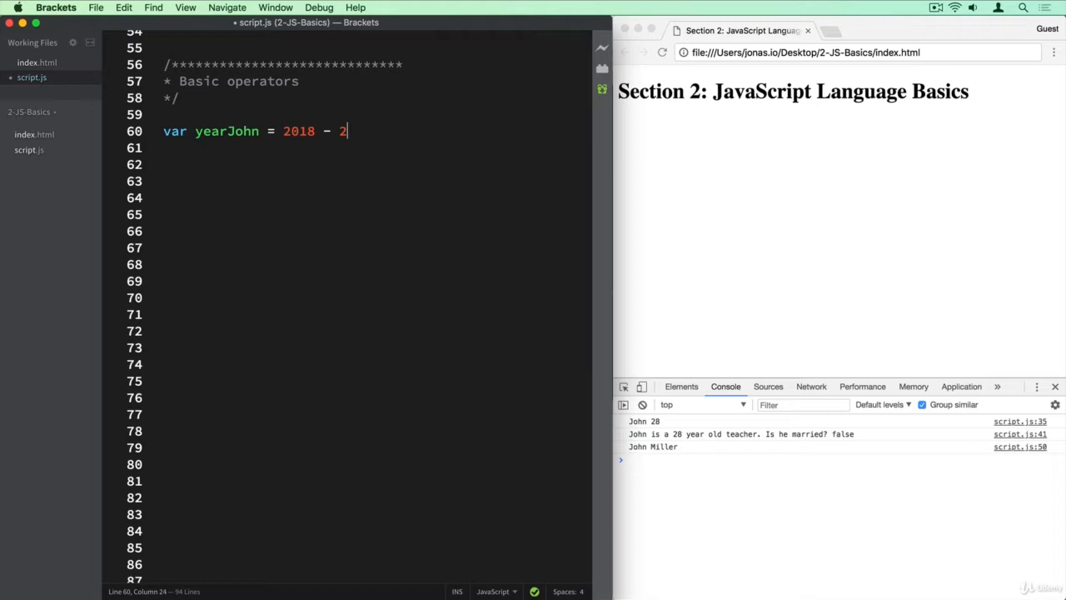
type("8")
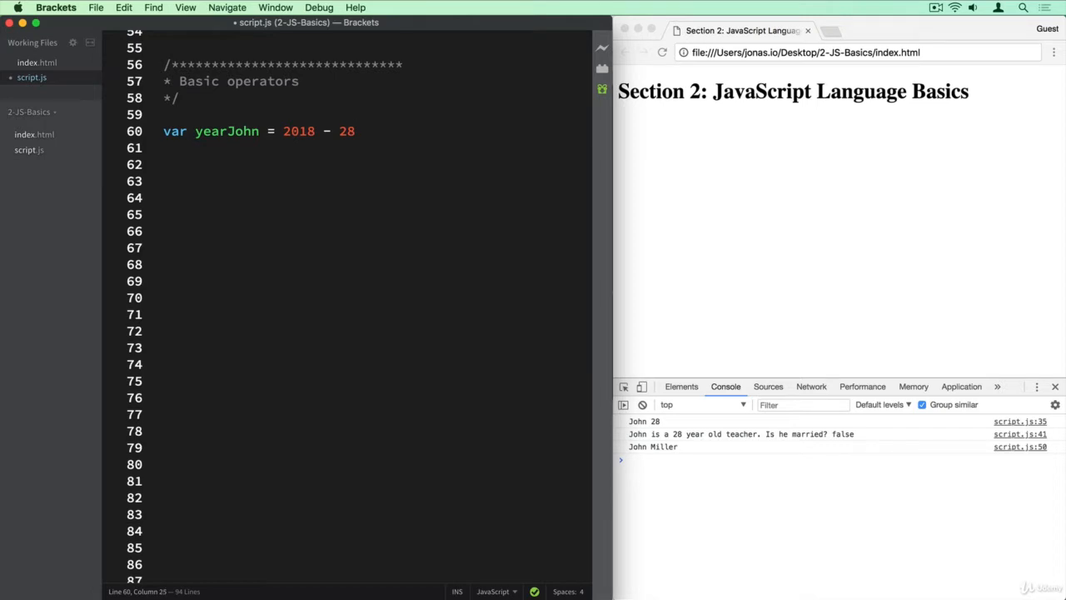
type(";")
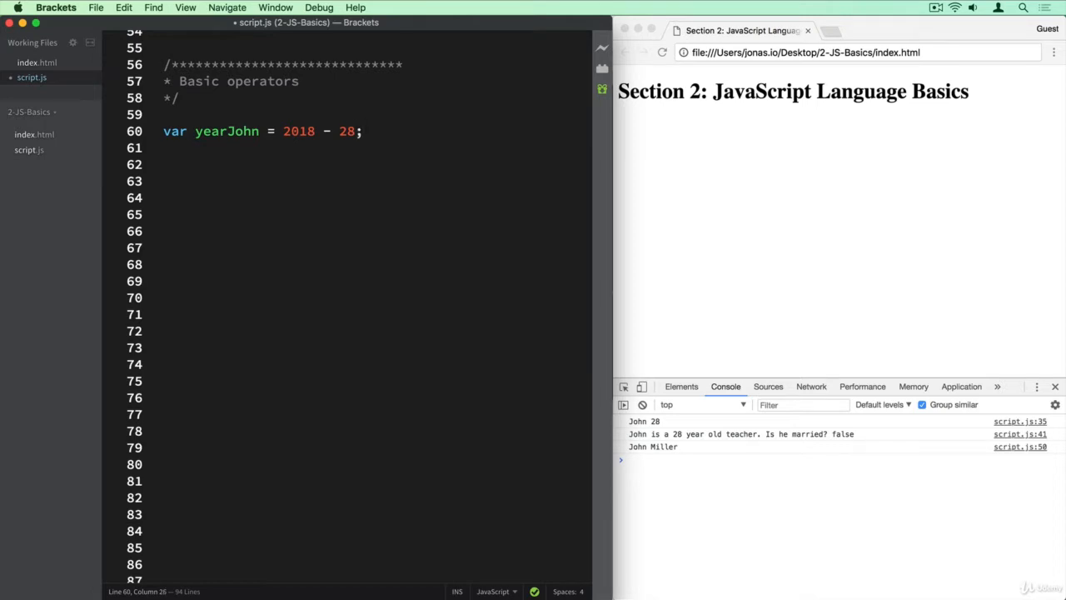
Step: Log yearJohn to the console with console.log(yearJohn);
type("console")
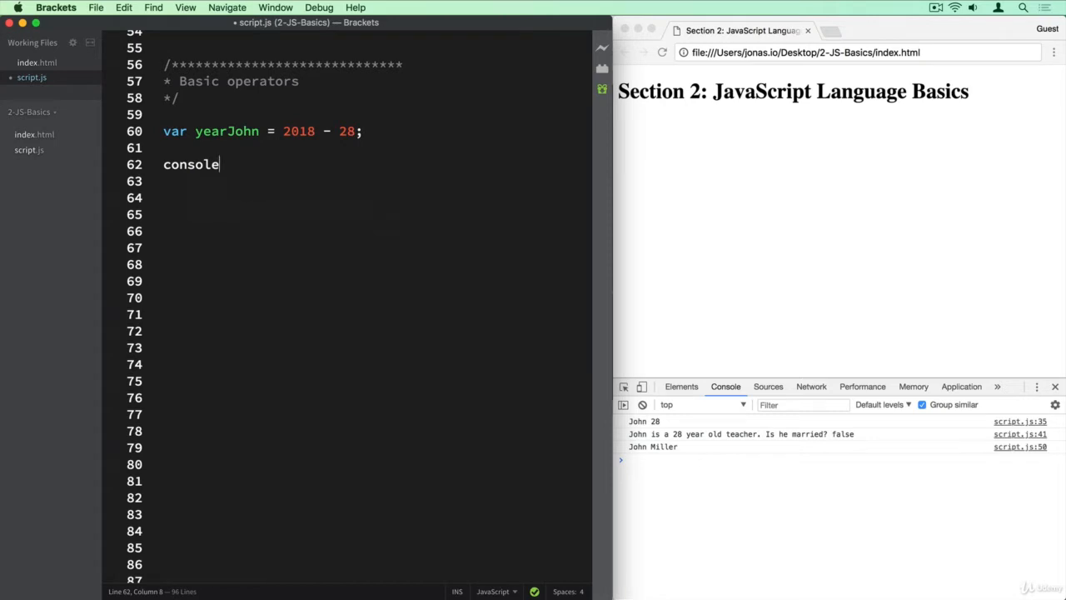
type(".log()")
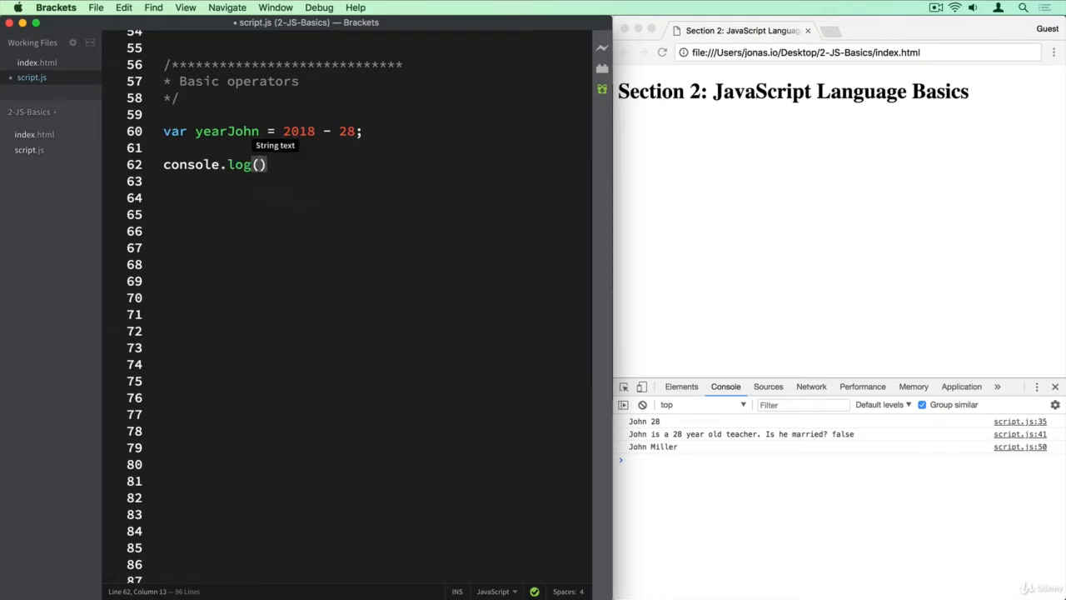
type("yearJohn")
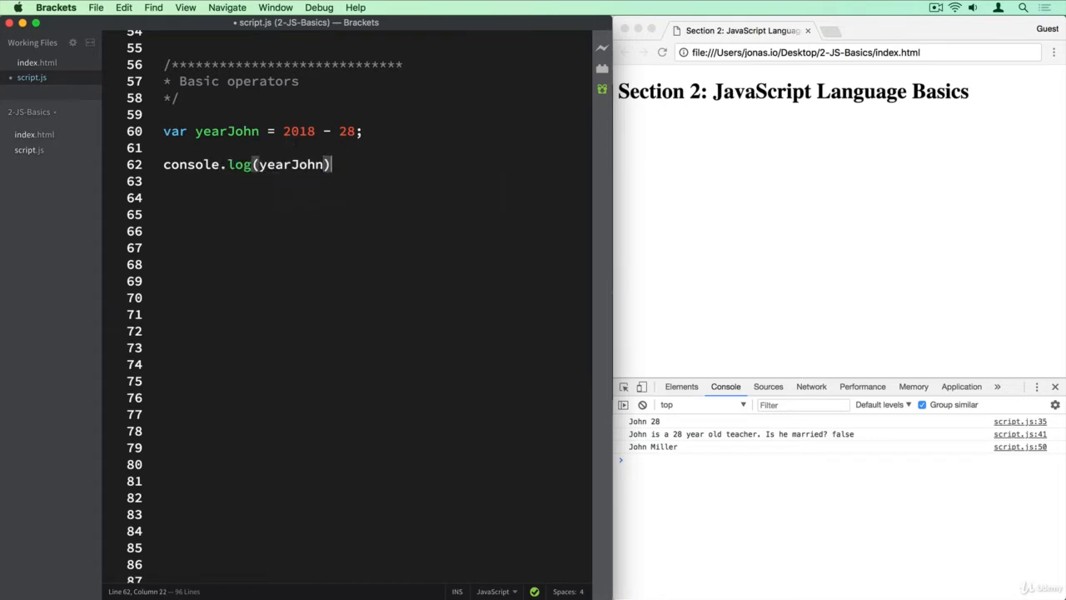
type(";")
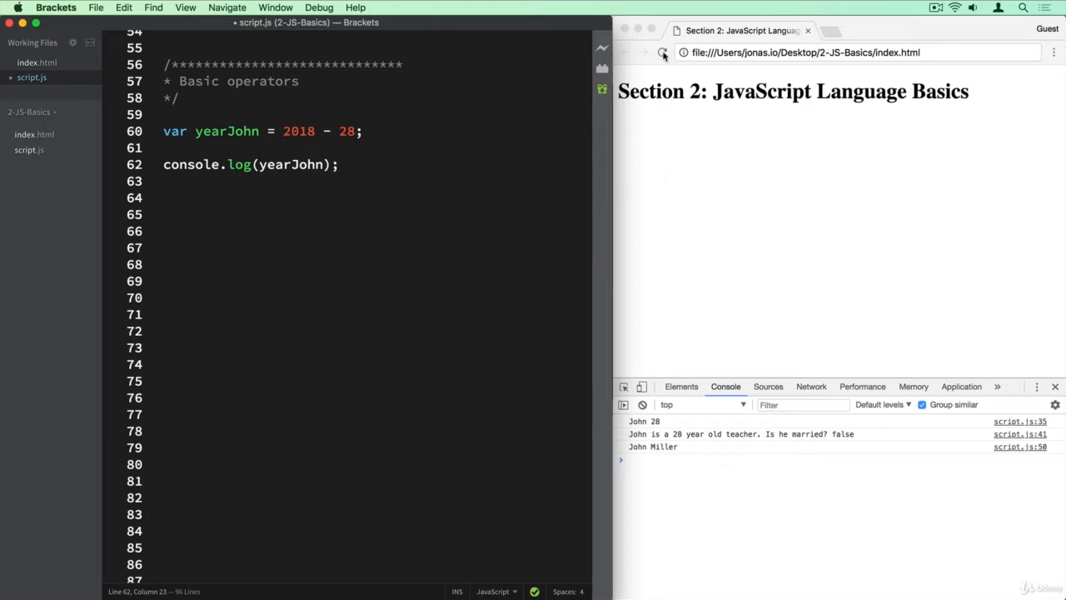
Step: Reload Chrome to see 1990, then declare var yeahMark = 2018 - 33; below yearJohn
left_click(663, 52)
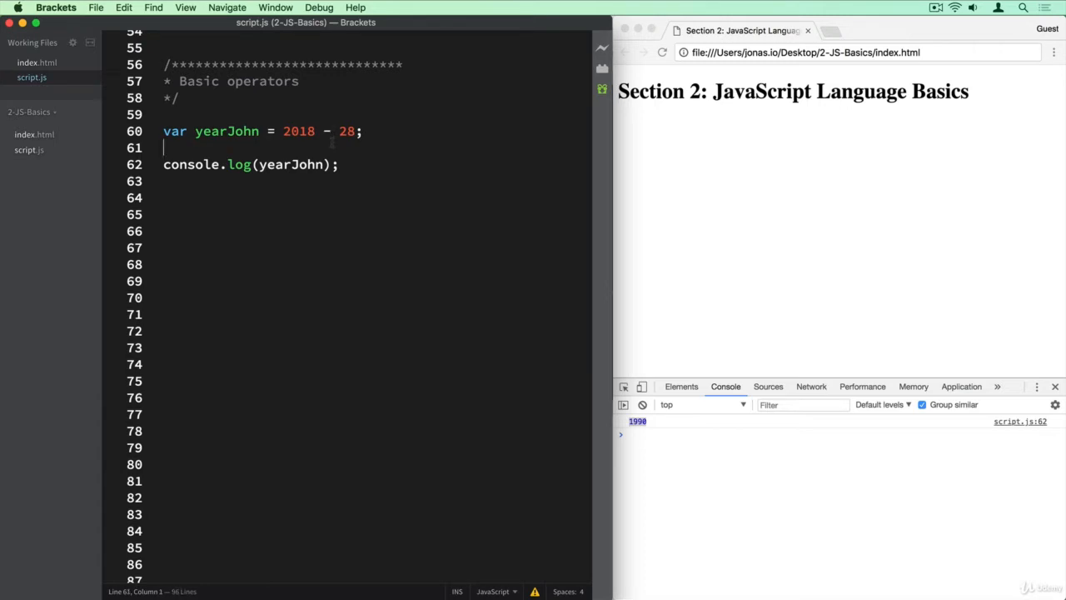
type("var")
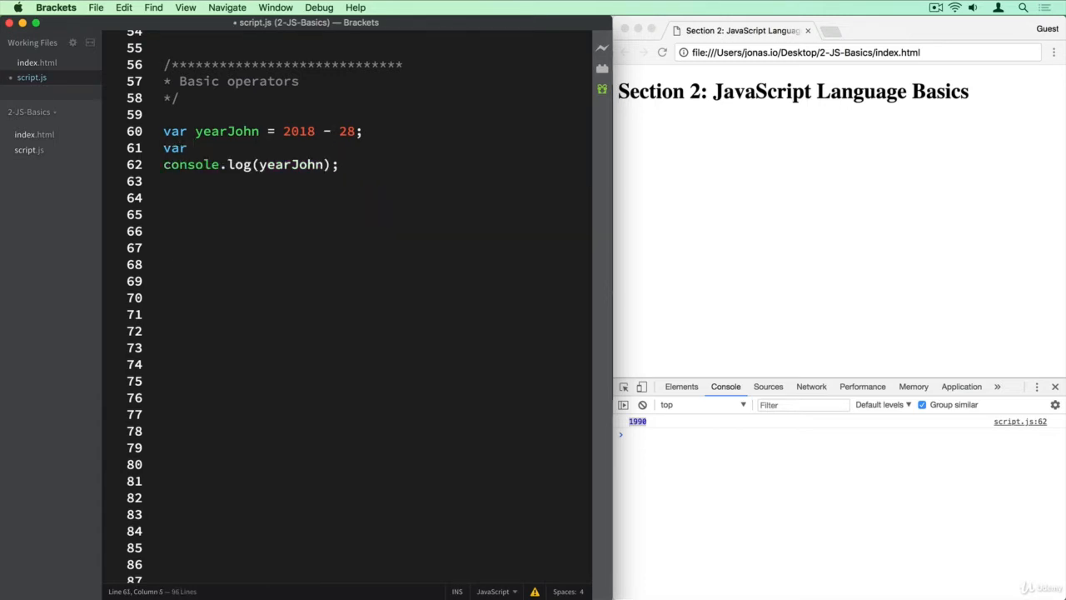
type("yeahMa")
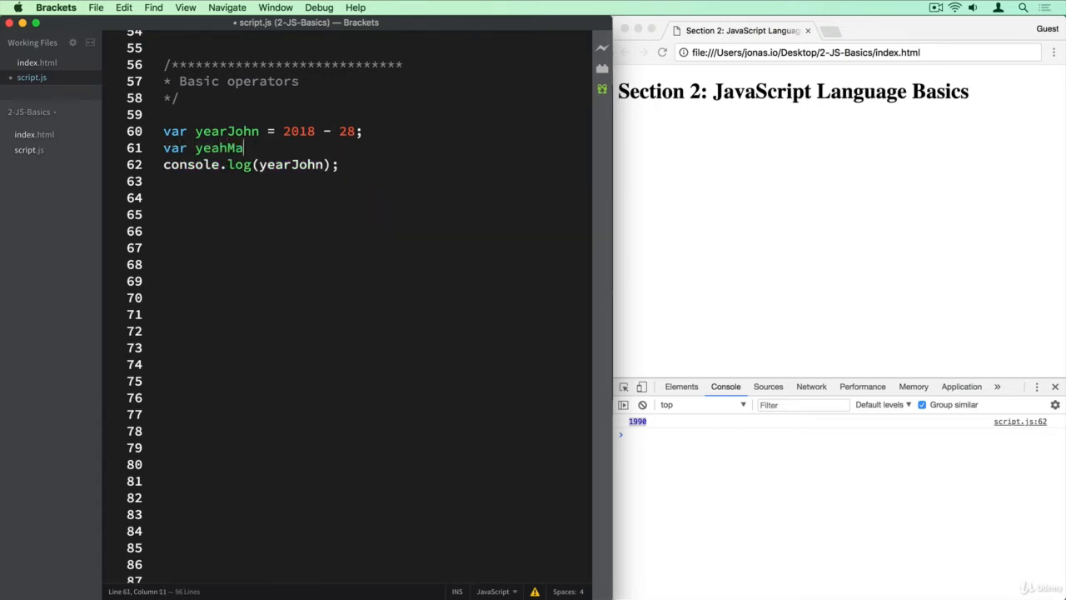
type("rk =")
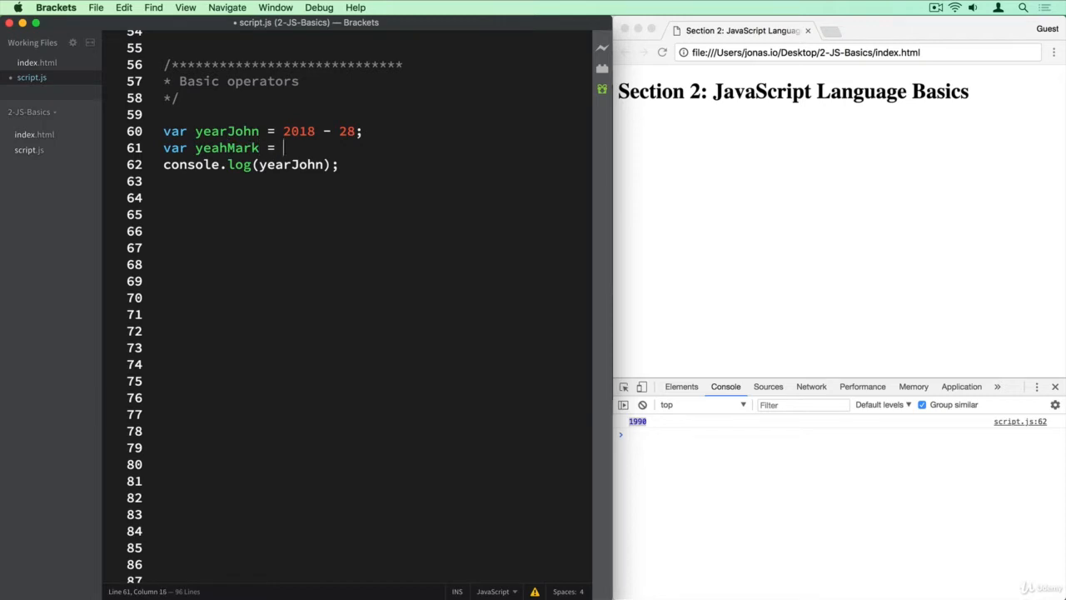
type("2018 -")
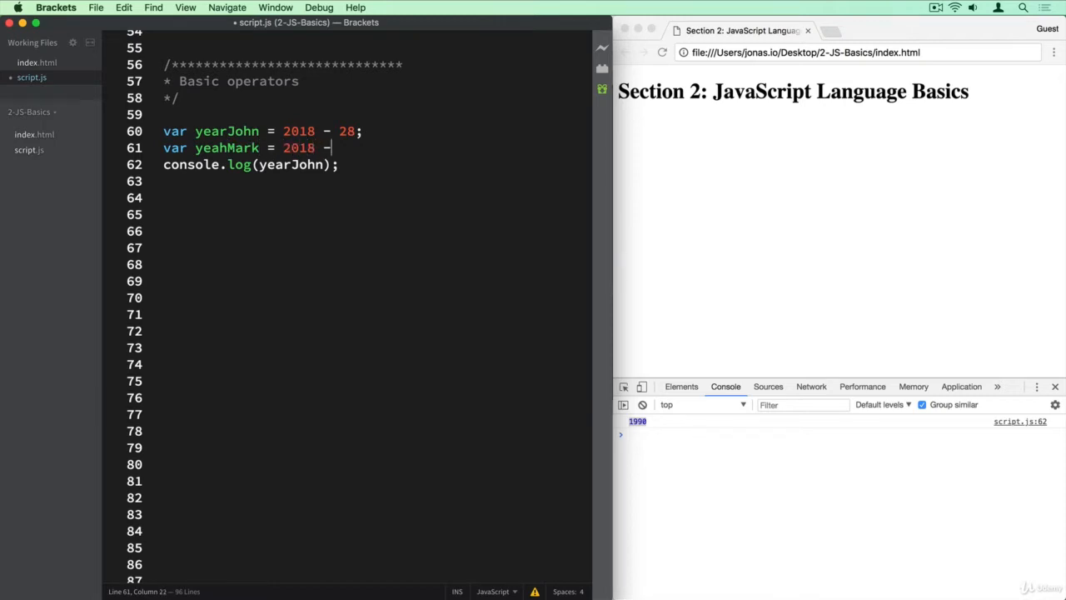
type("33;")
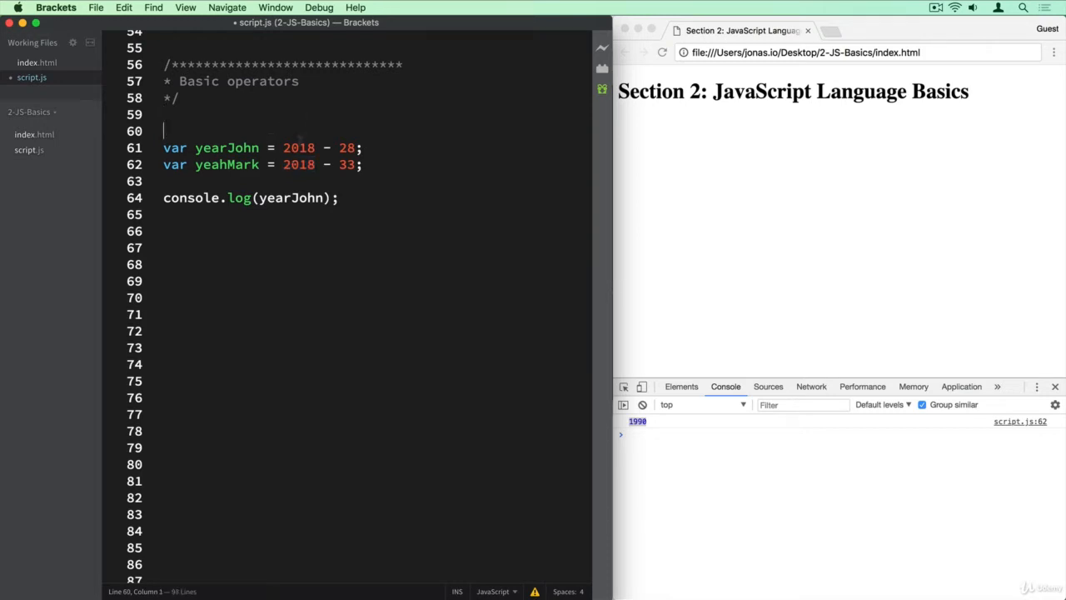
Step: Declare var year = 2020 and compute yearJohn from year instead of the hard-coded 2018
type("var year = 201")
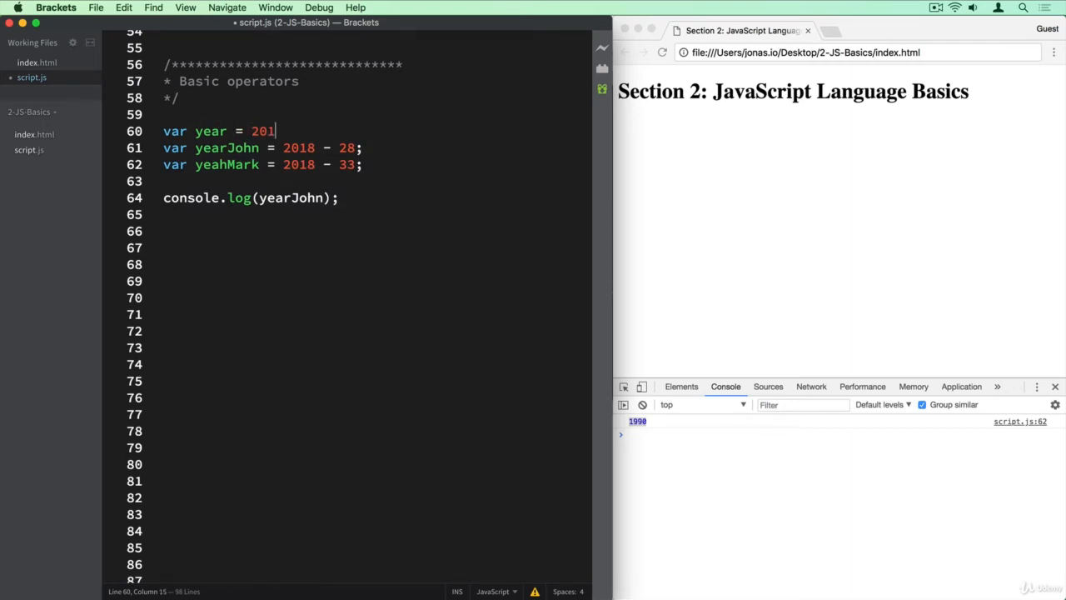
type("8;")
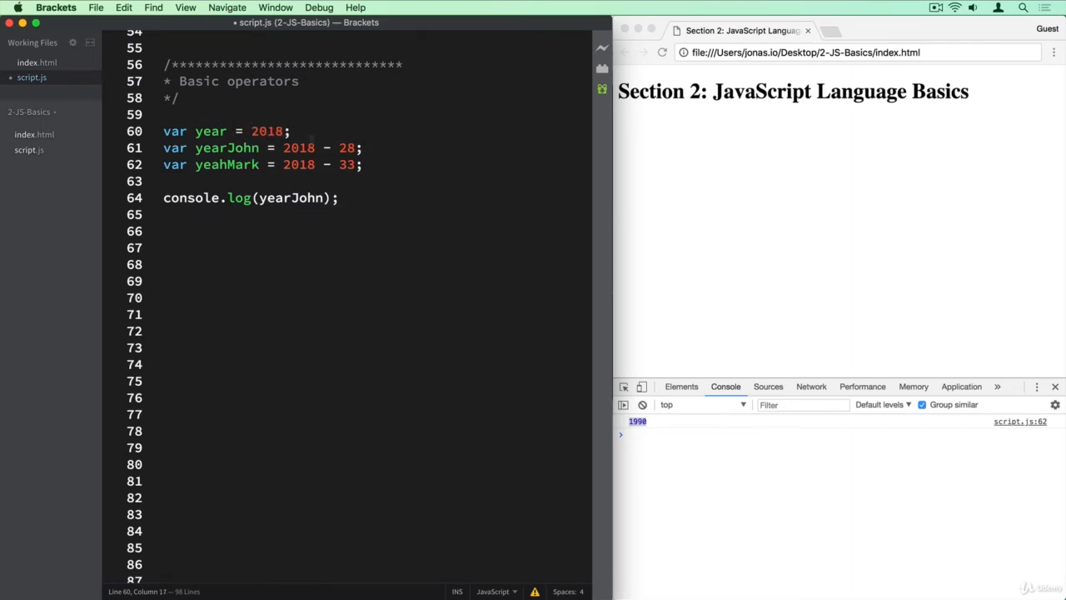
double_click(298, 148)
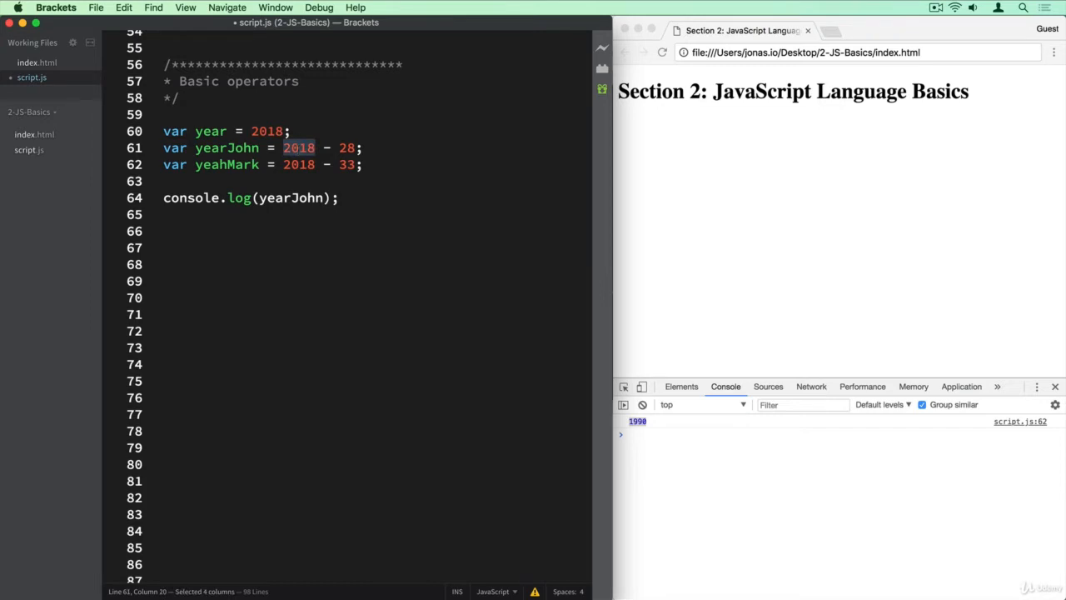
type("year")
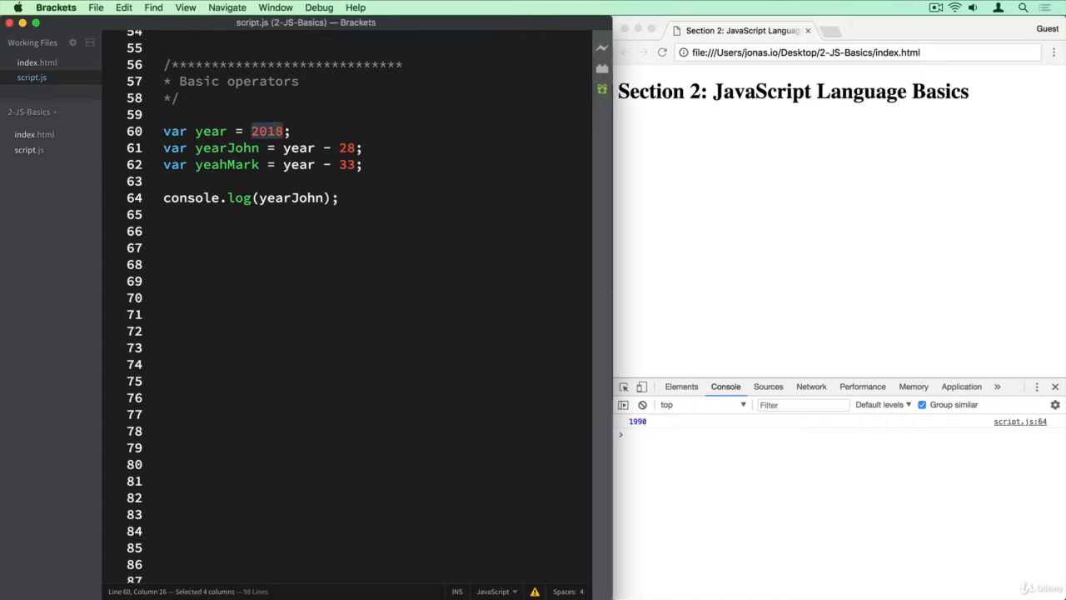
type("2020")
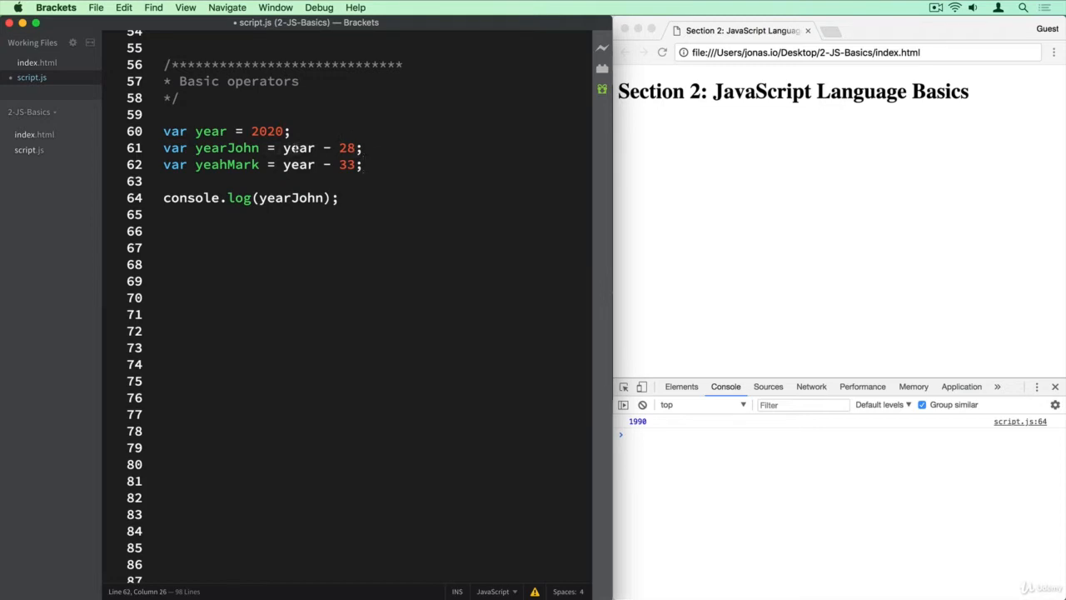
double_click(297, 147)
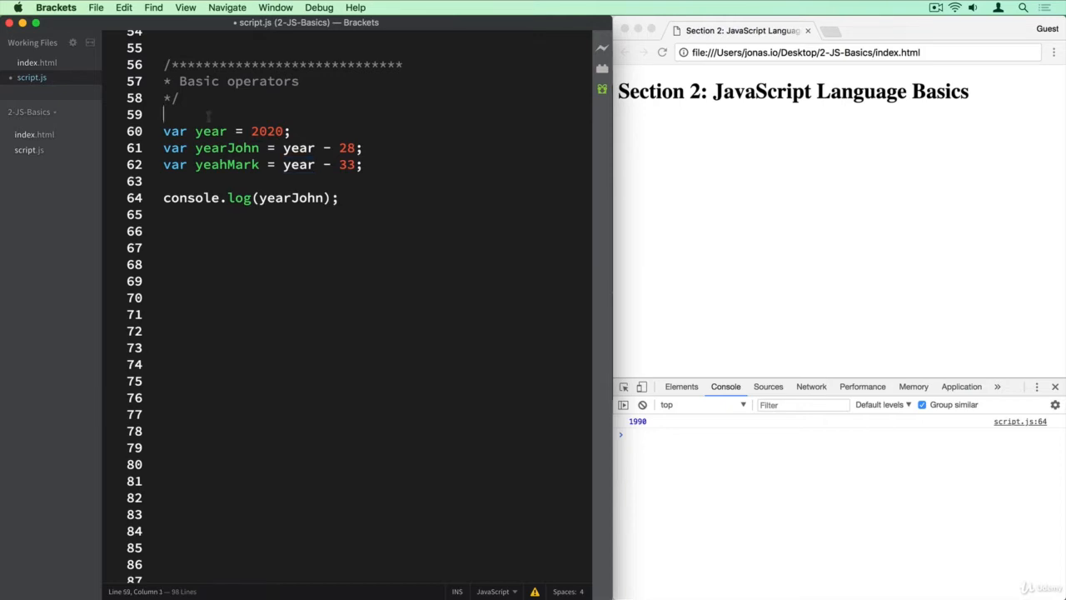
Step: Declare year, yearJohn, yearMark together in one var statement on line 59
type("var year")
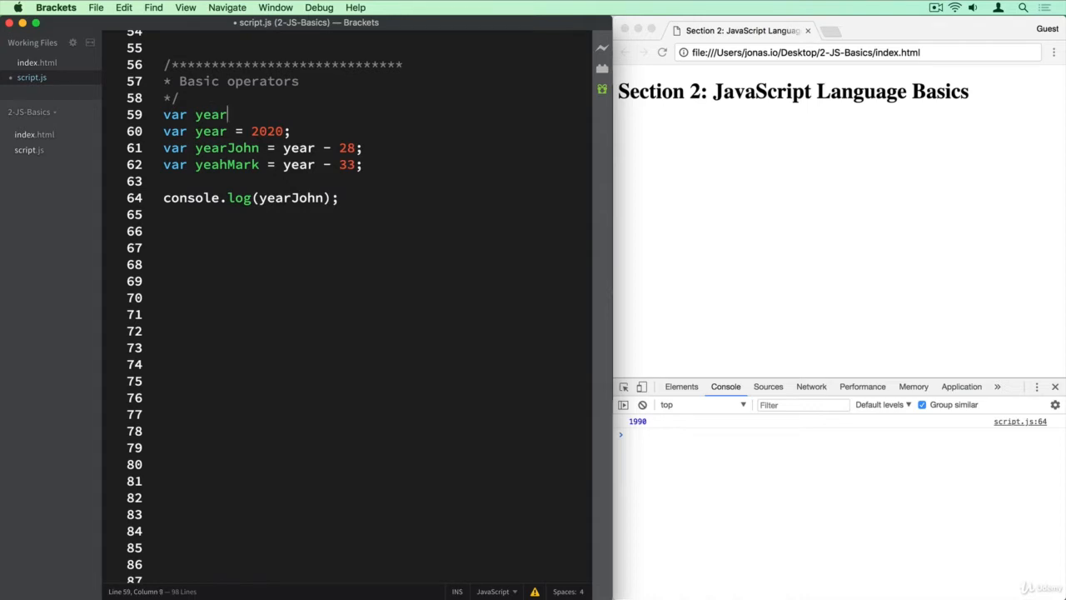
type(", year")
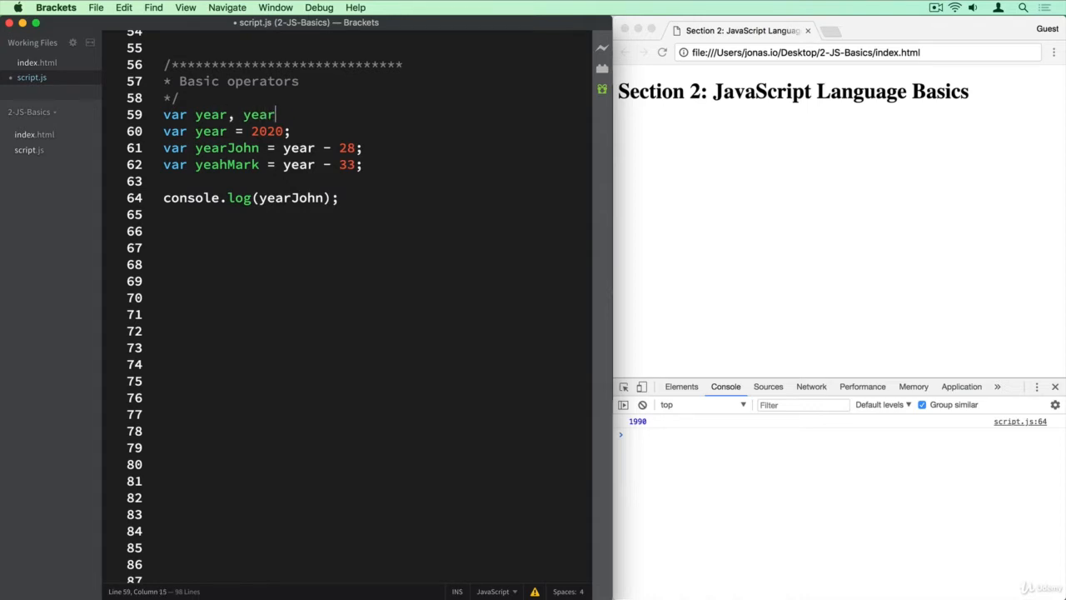
type("John, yearMa")
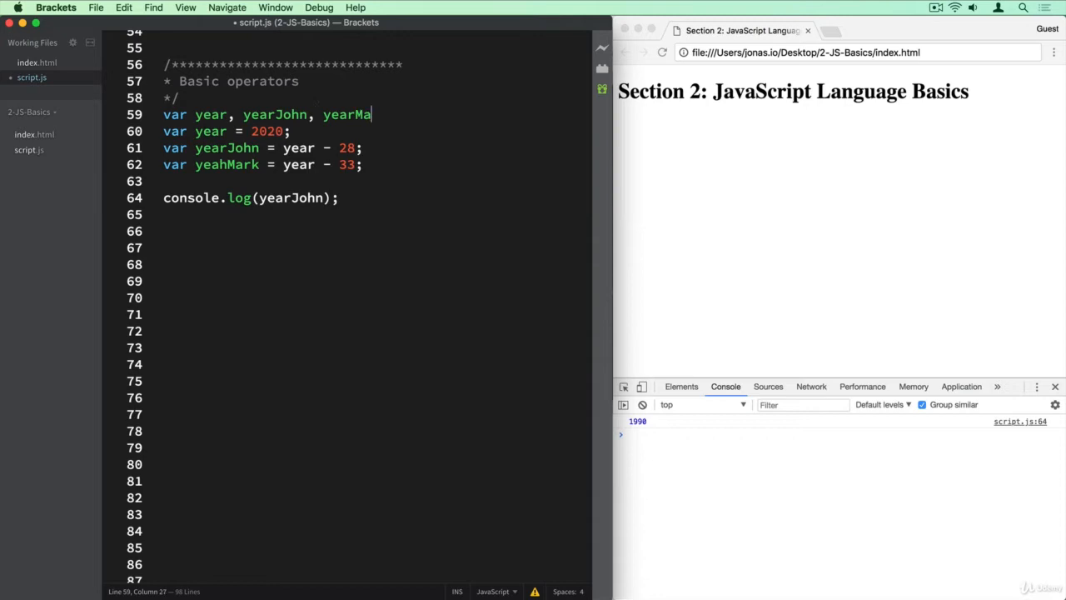
type("rk,")
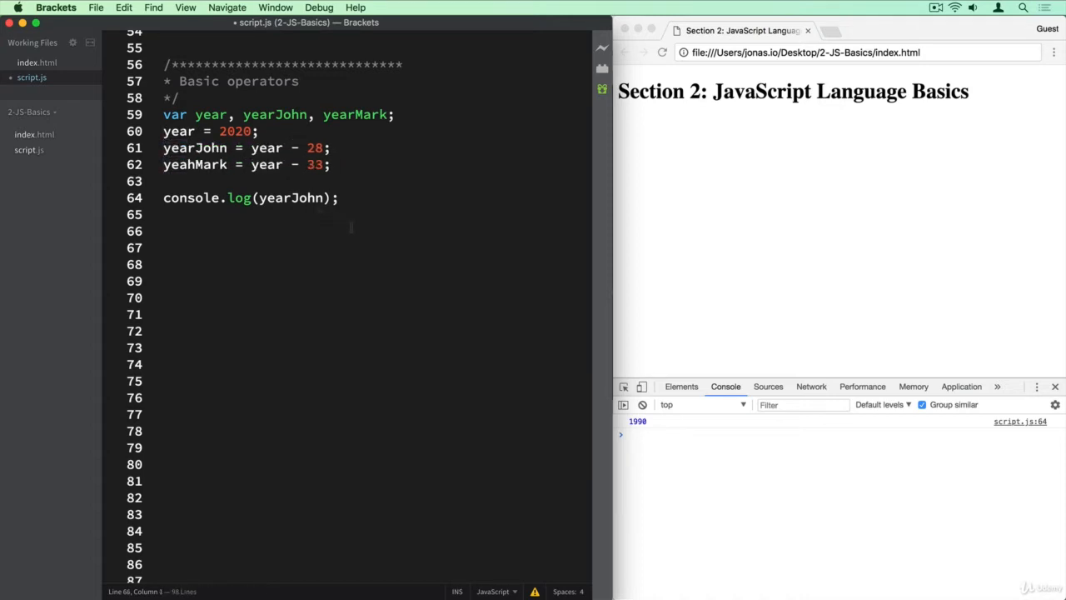
Step: Log now + 2 and expand the resulting 'now is not defined' ReferenceError in Chrome's console
type("co")
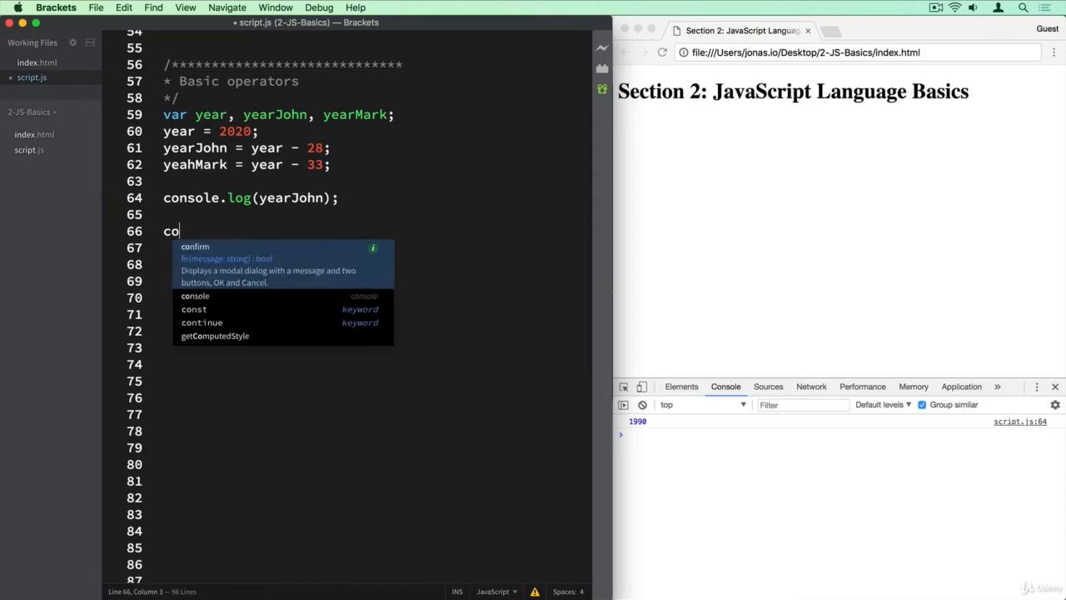
type("nsole.lo")
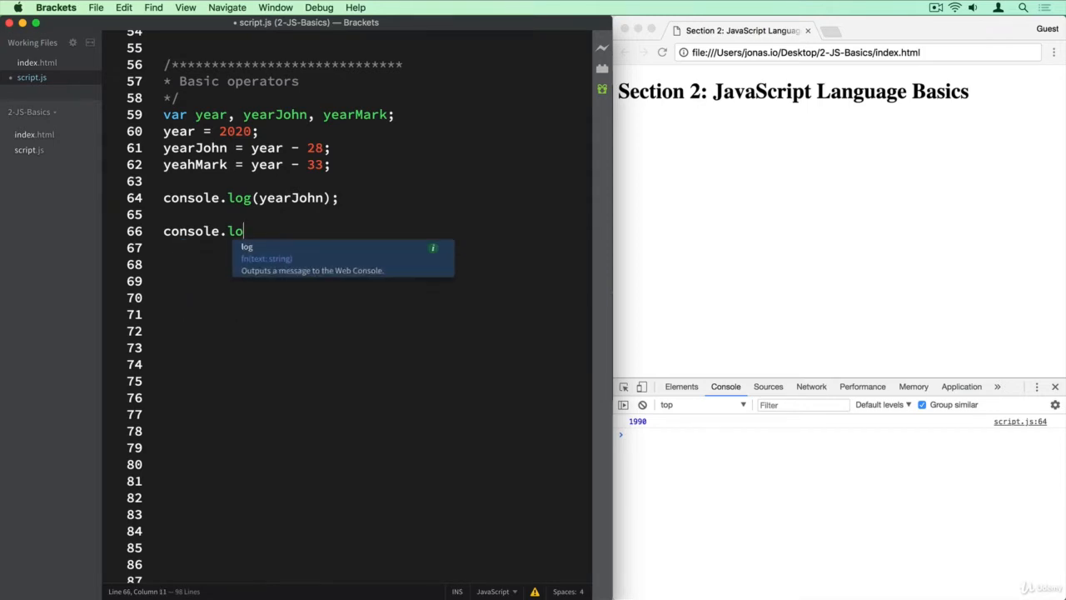
type("g()")
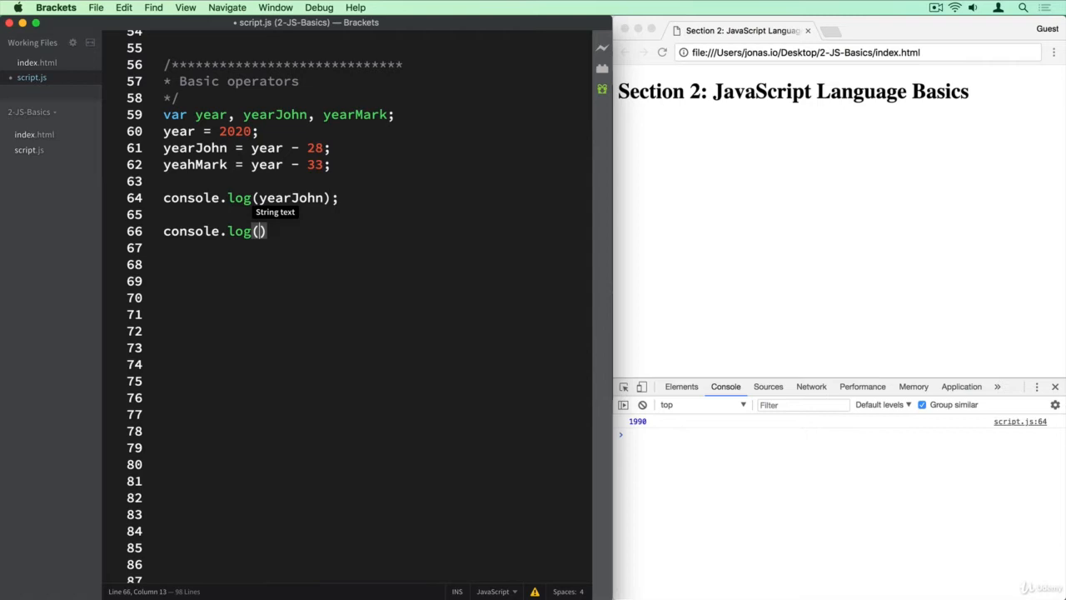
type("now")
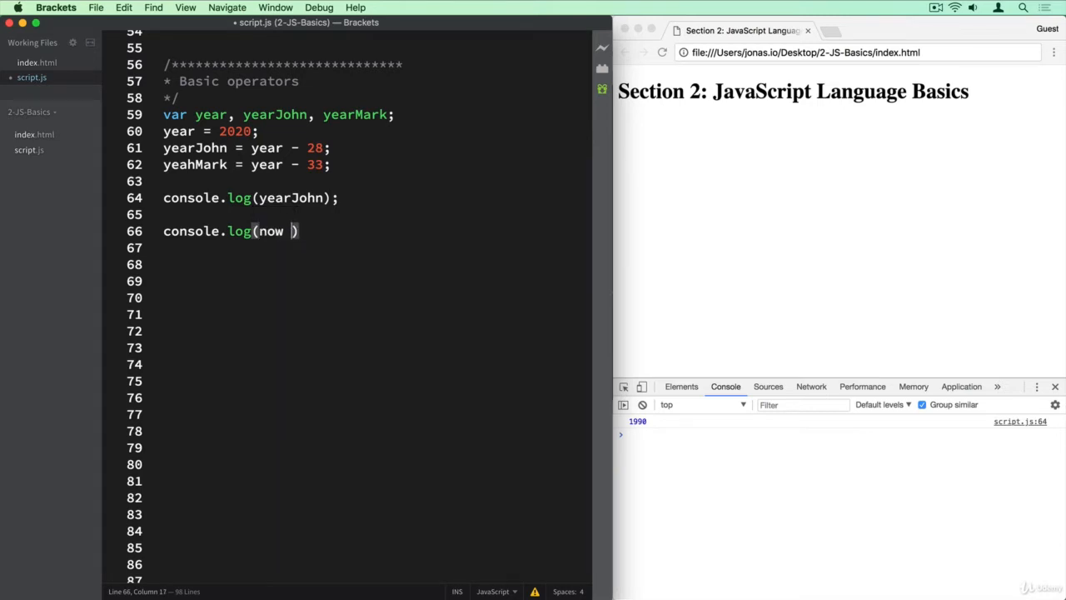
type("+ 2);")
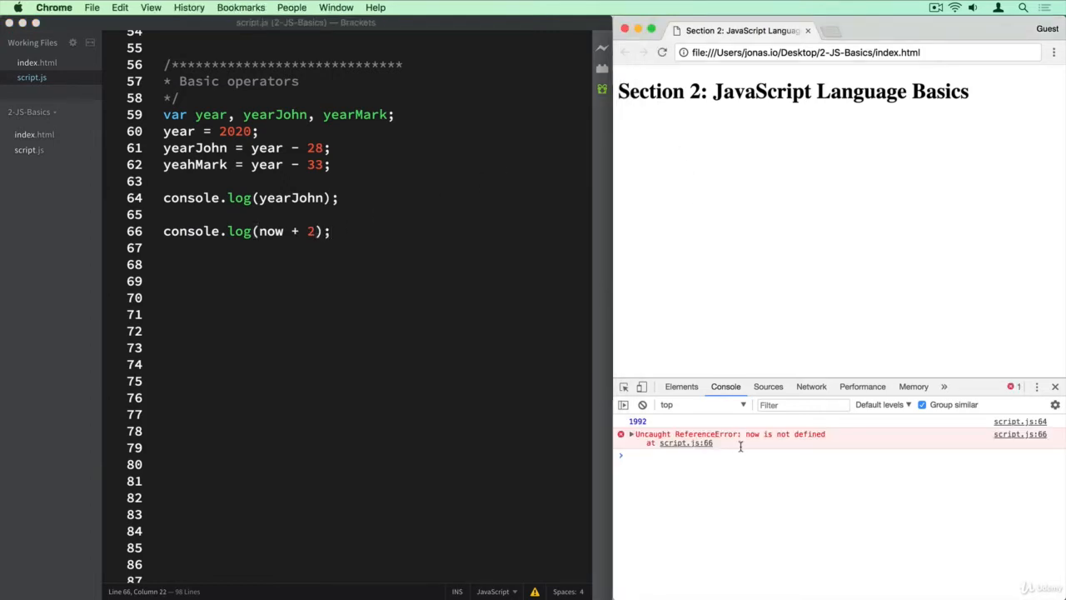
left_click(633, 433)
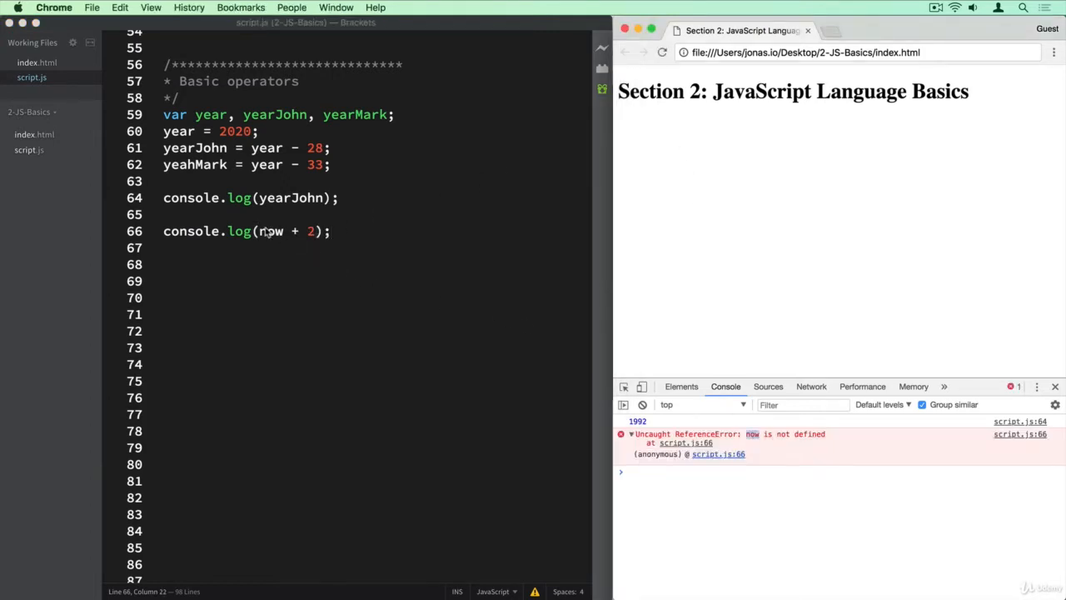
Step: Set the year value back to 2018 and rename the variable year to now
double_click(270, 231)
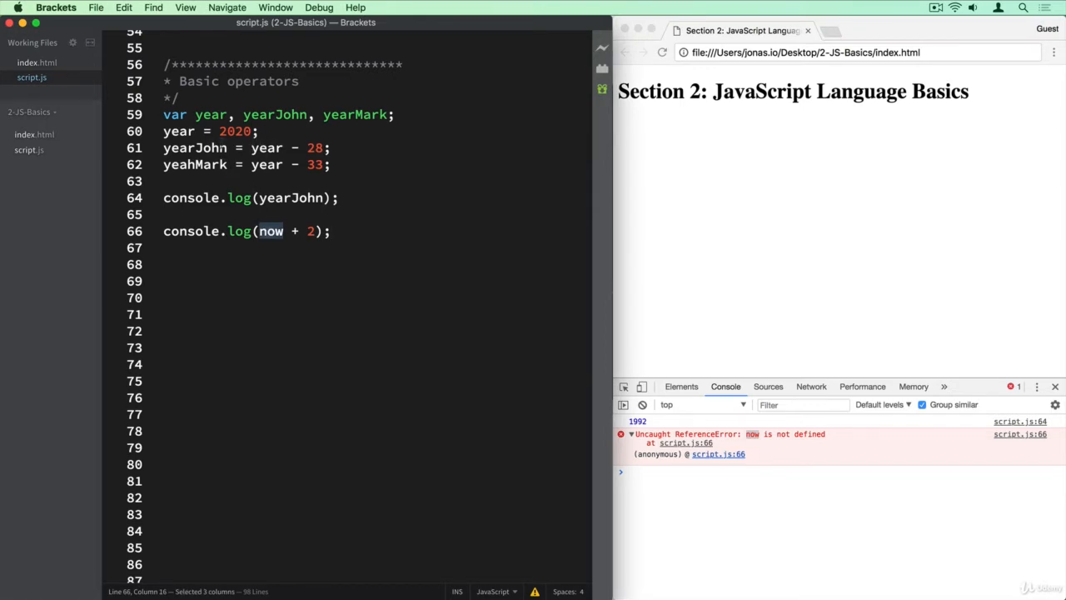
double_click(236, 131)
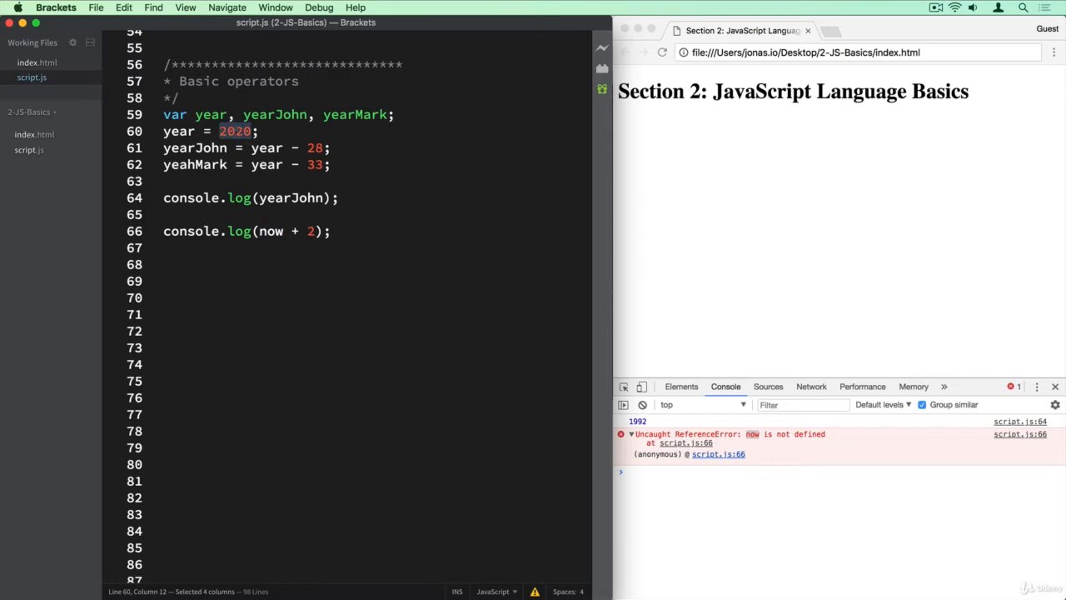
type("2018")
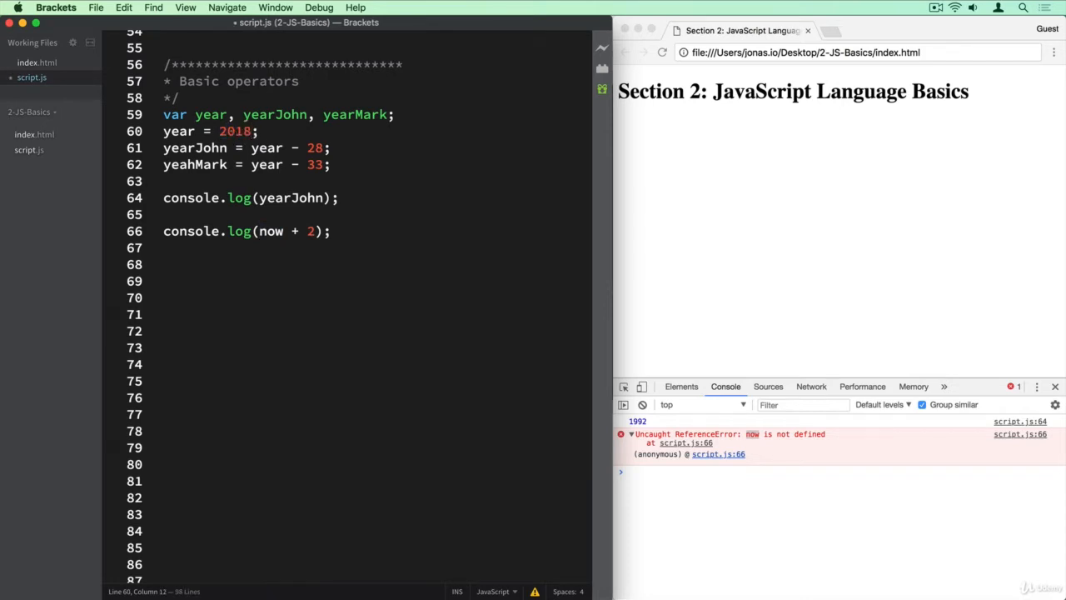
double_click(178, 131)
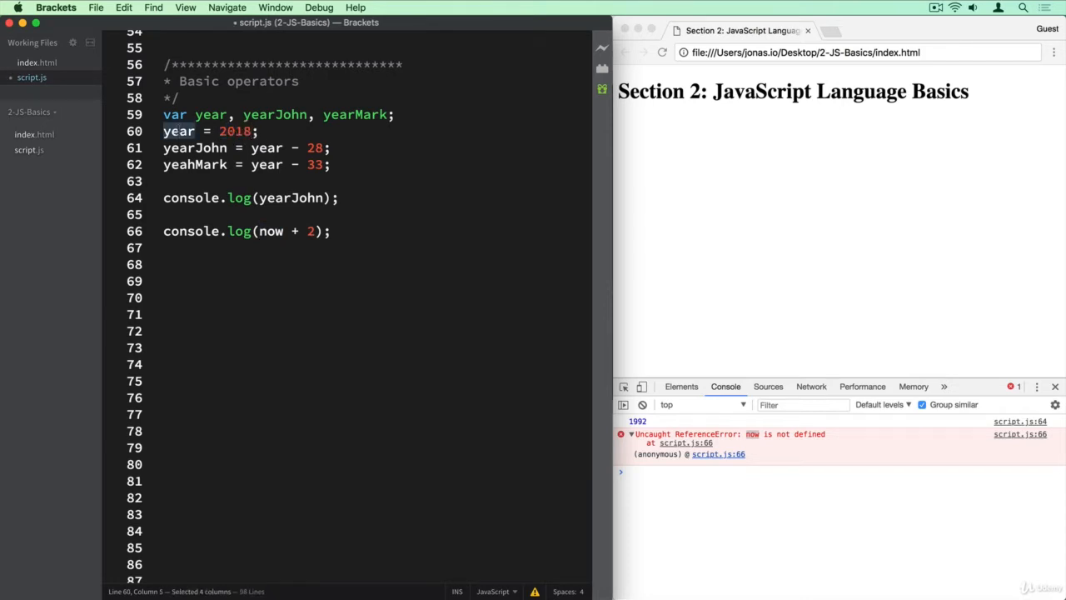
type("now")
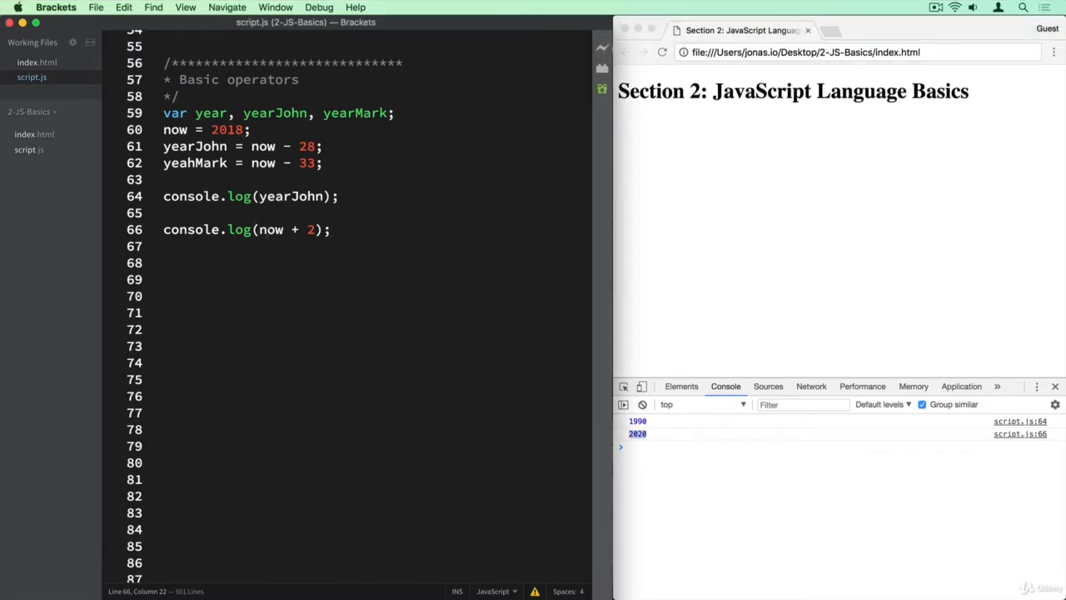
Step: Add console.log lines for now * 2 and now / 10 below the now + 2 log
type("console.log(now + 2);")
type("console.log(now / 10);")
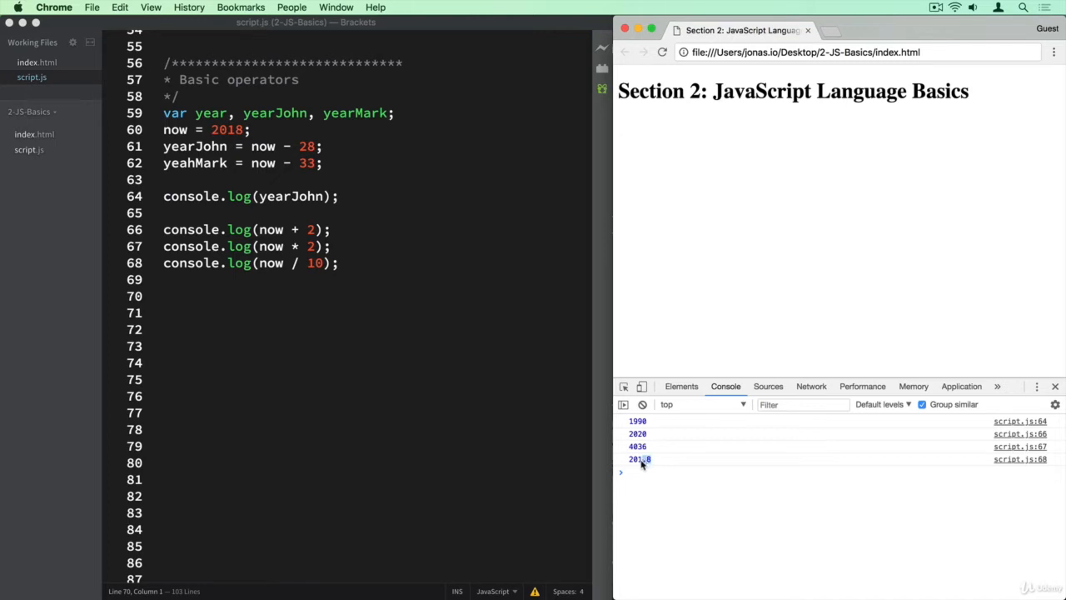
mouse_move(572, 421)
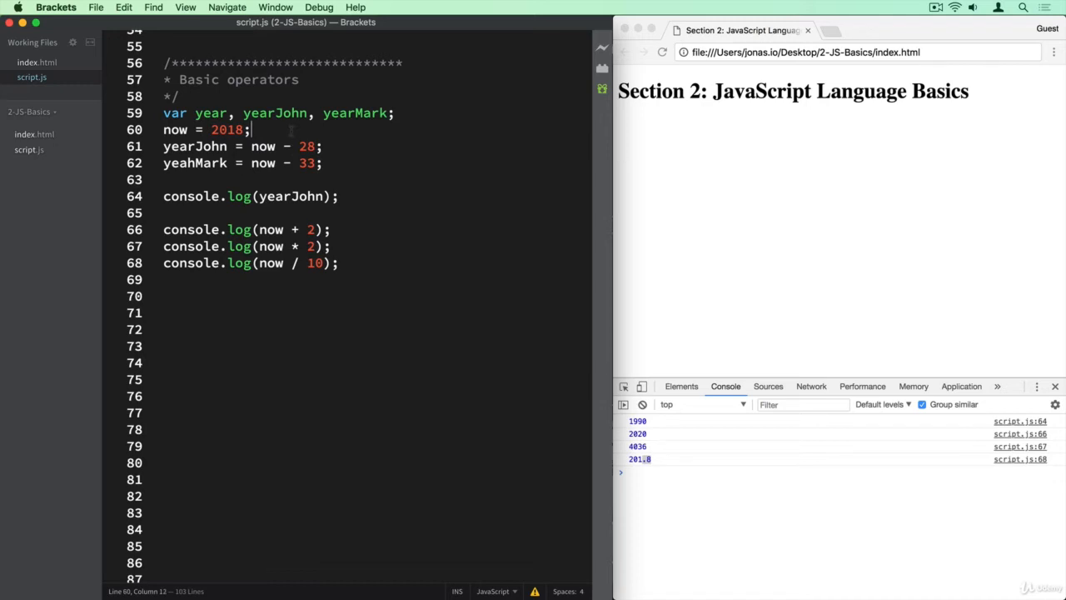
Step: Add a '// Math operators' comment above the yearJohn assignment
type("// Ma")
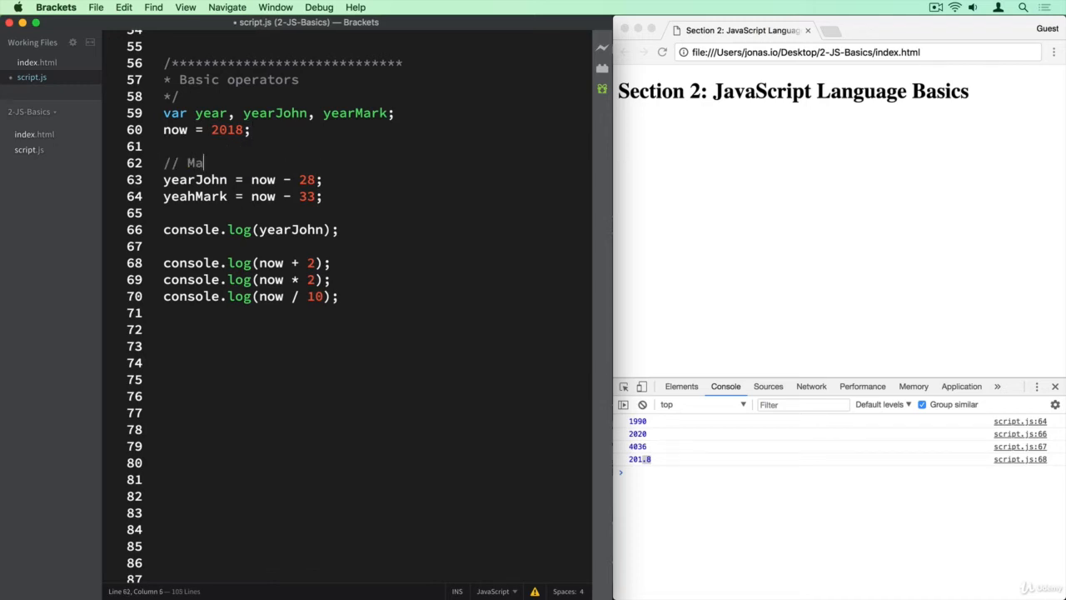
type("th operator")
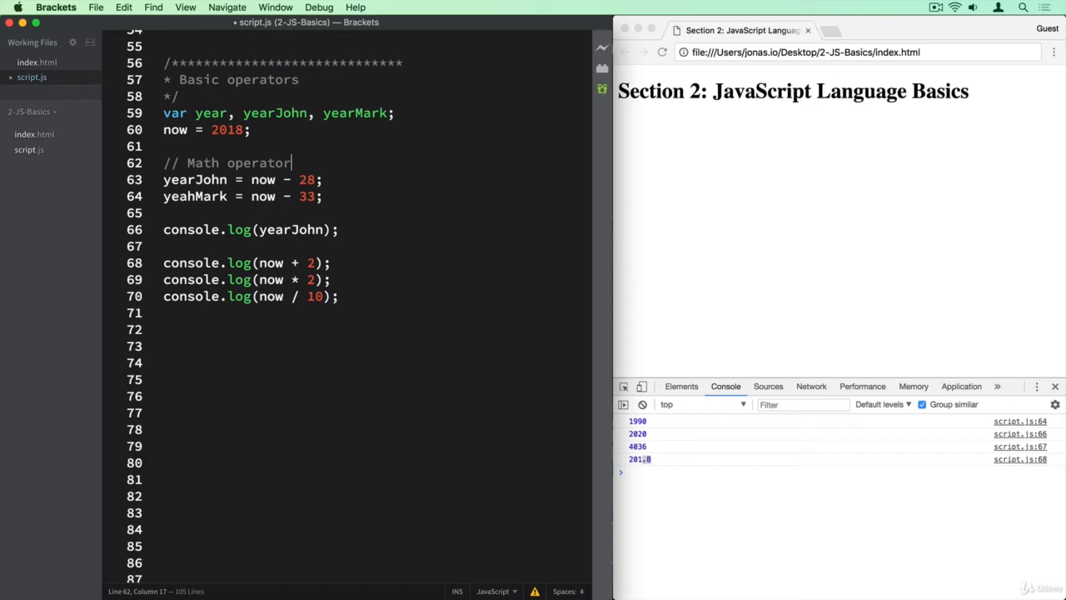
type("s")
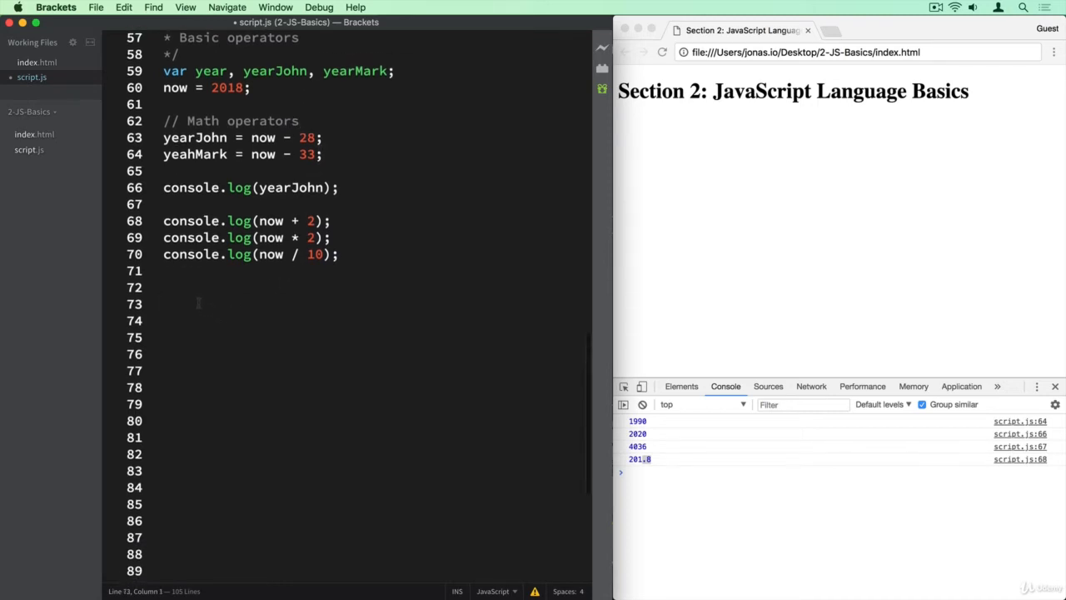
Step: Add a '// Logical operators' comment below the logs and move to the next line
type("// Logica")
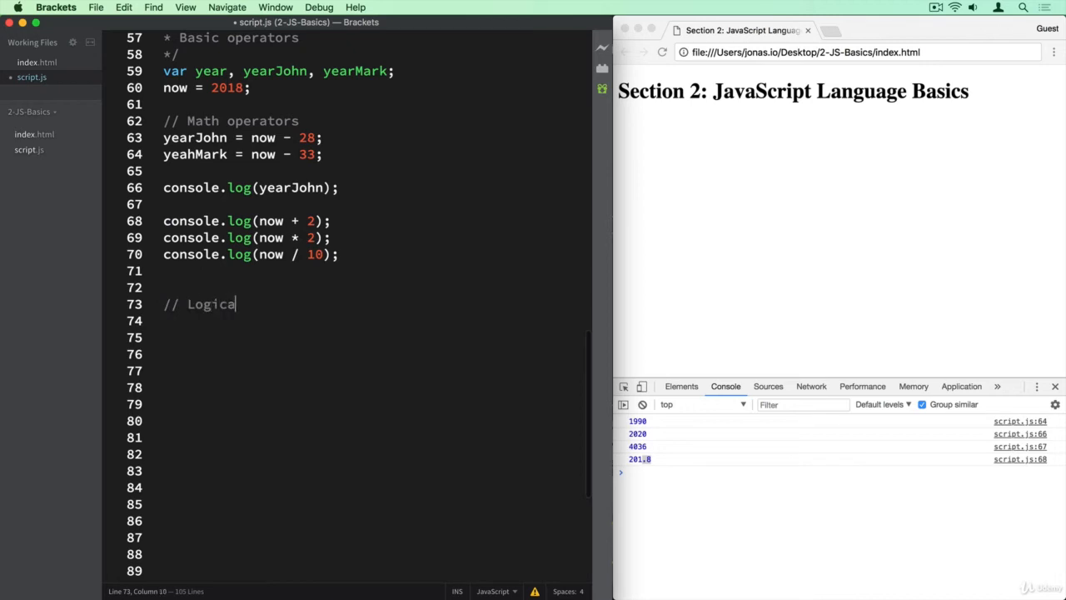
type("l operators")
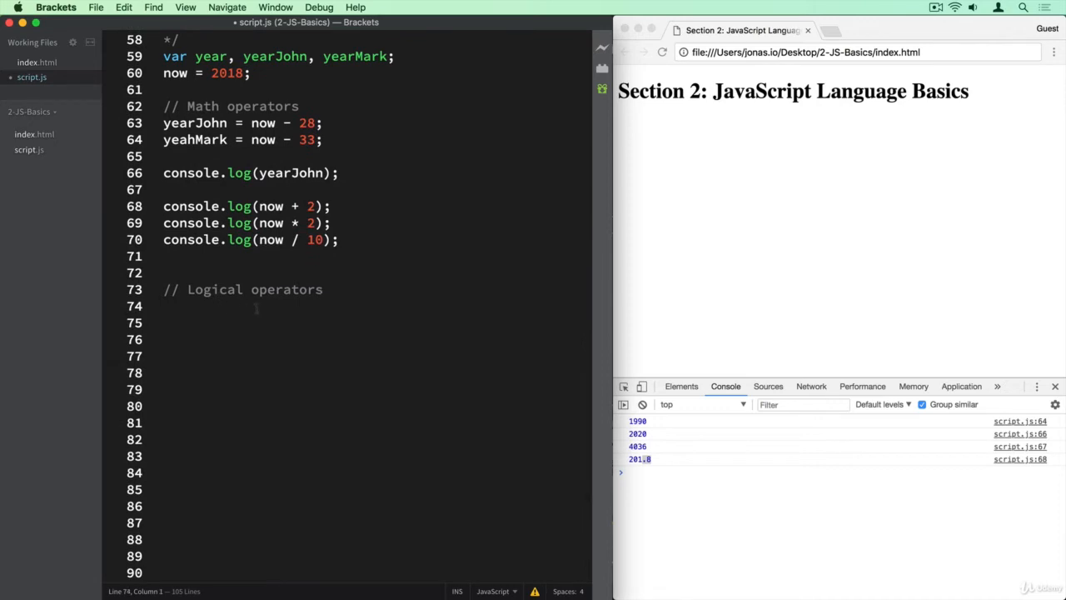
left_click(166, 306)
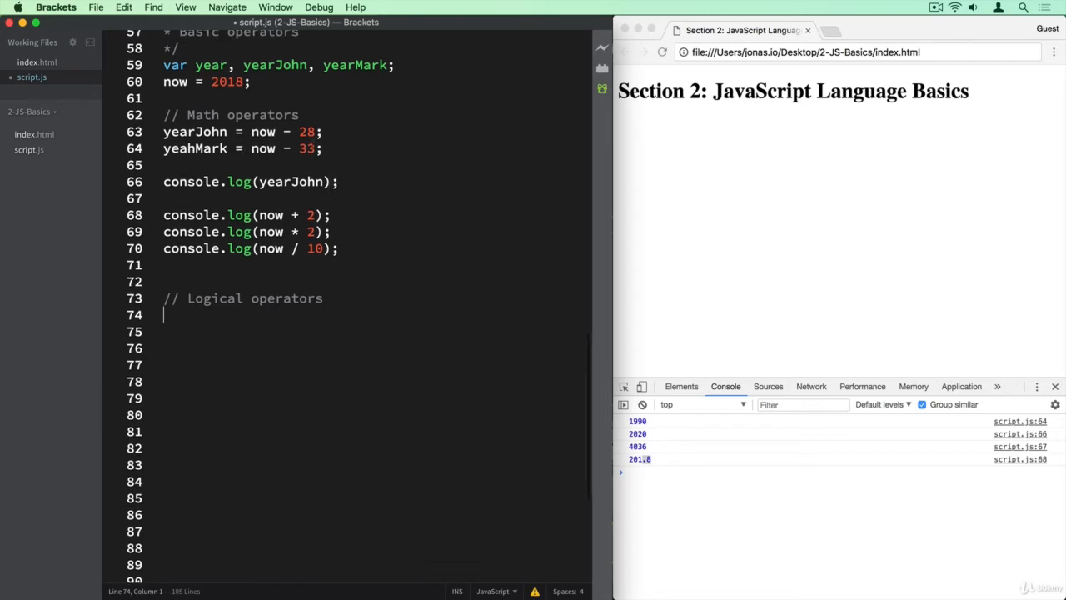
Step: Declare ageJohn = 28; after the now = 2018 line
left_click(252, 81)
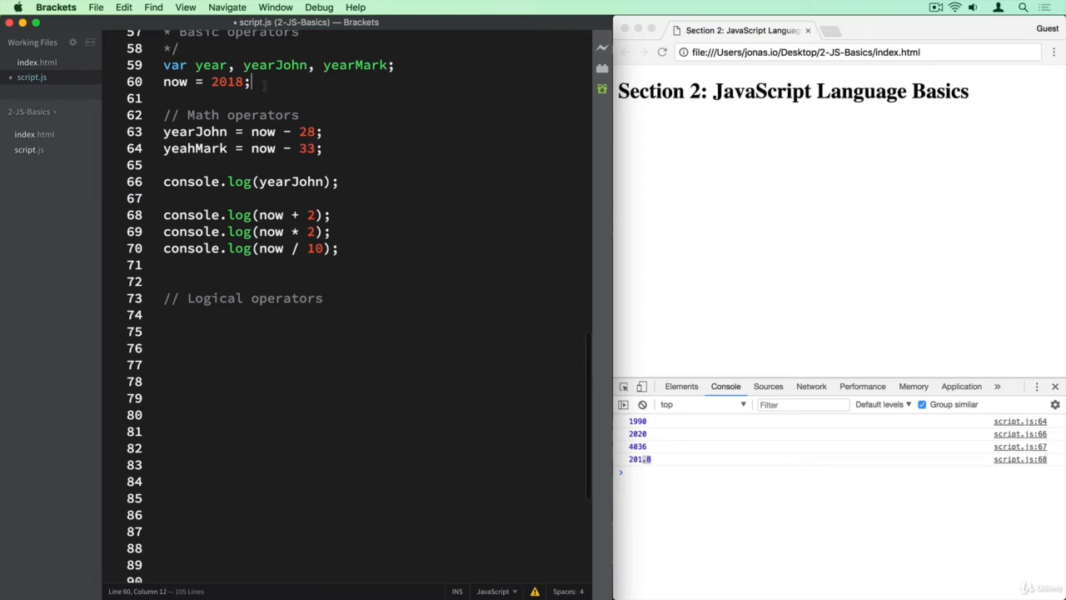
type("ageJ")
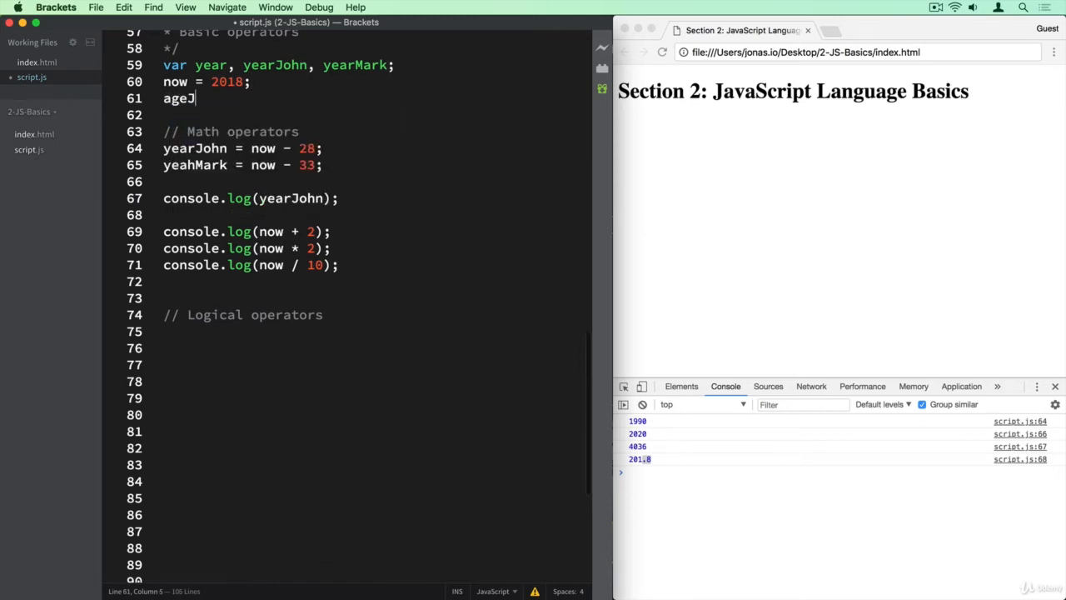
type("ohn =")
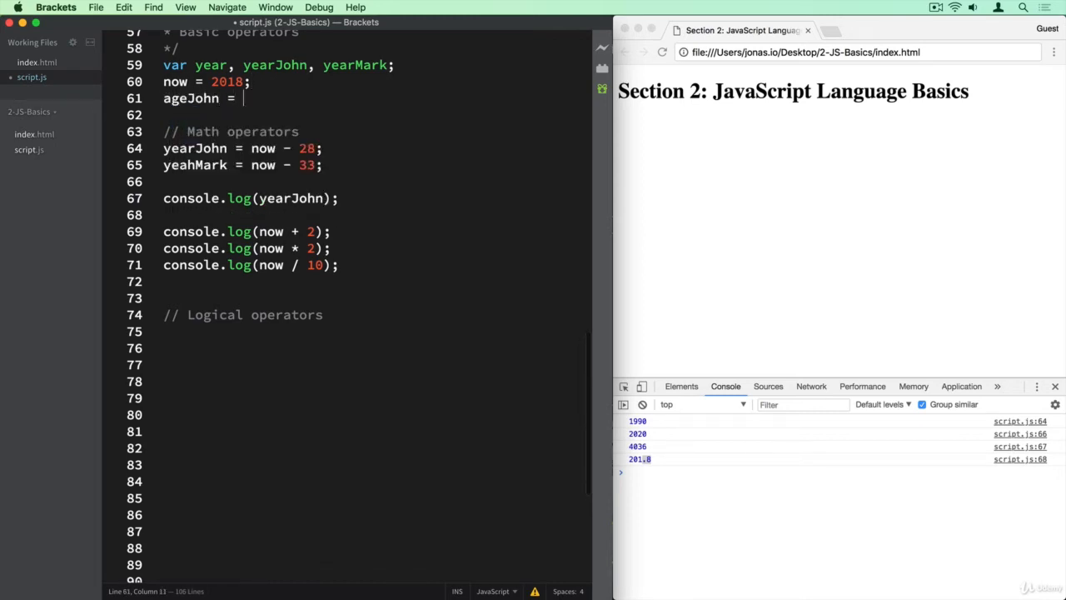
type("28;")
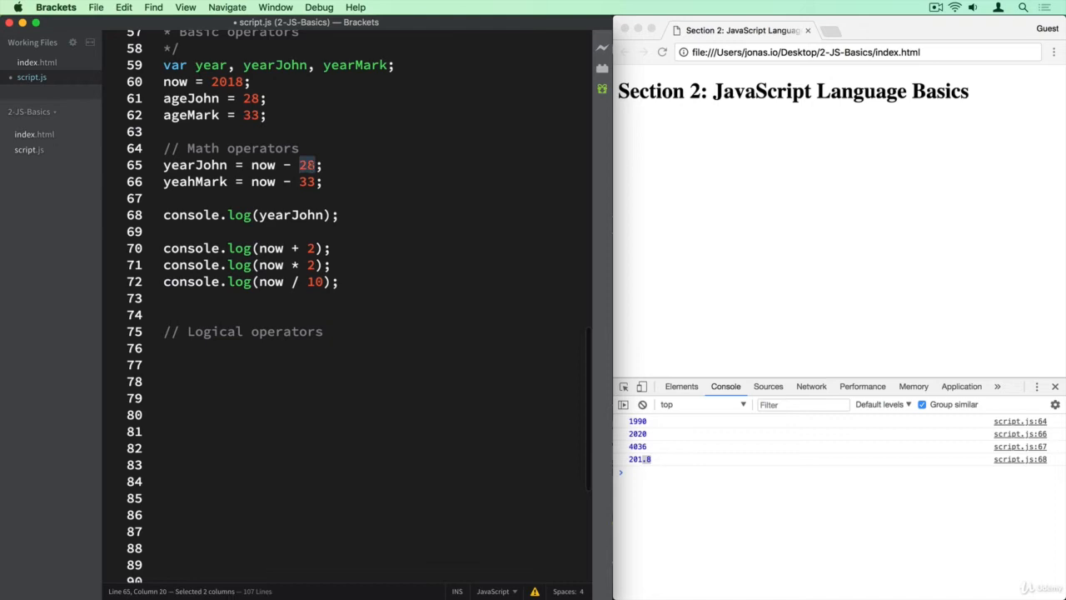
Step: Subtract ageJohn and ageMark from now in the year lines and start the ageMark declaration
type("ageJohn")
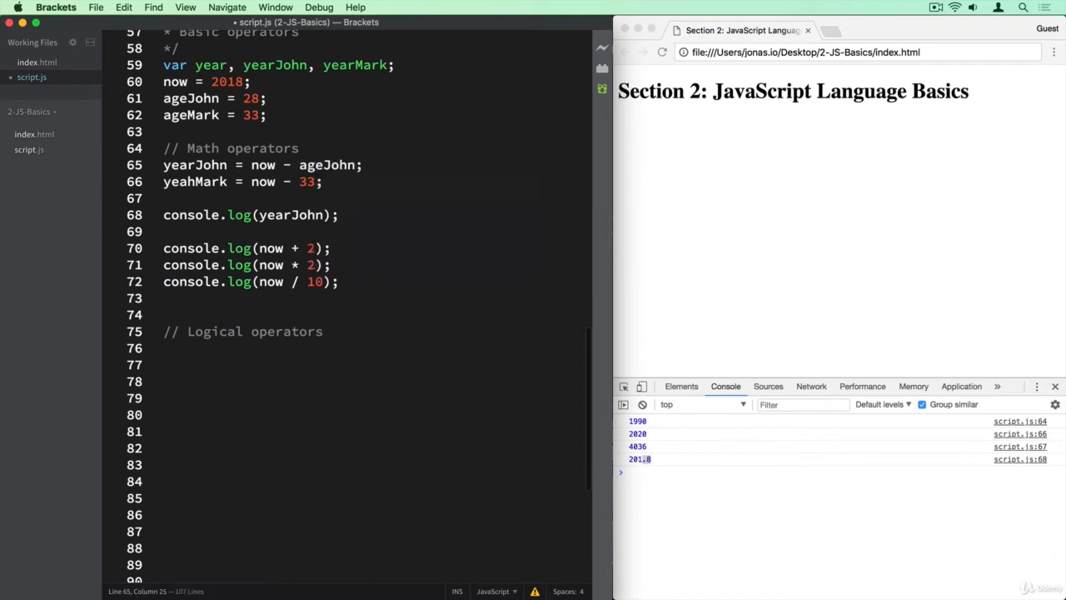
type("agem")
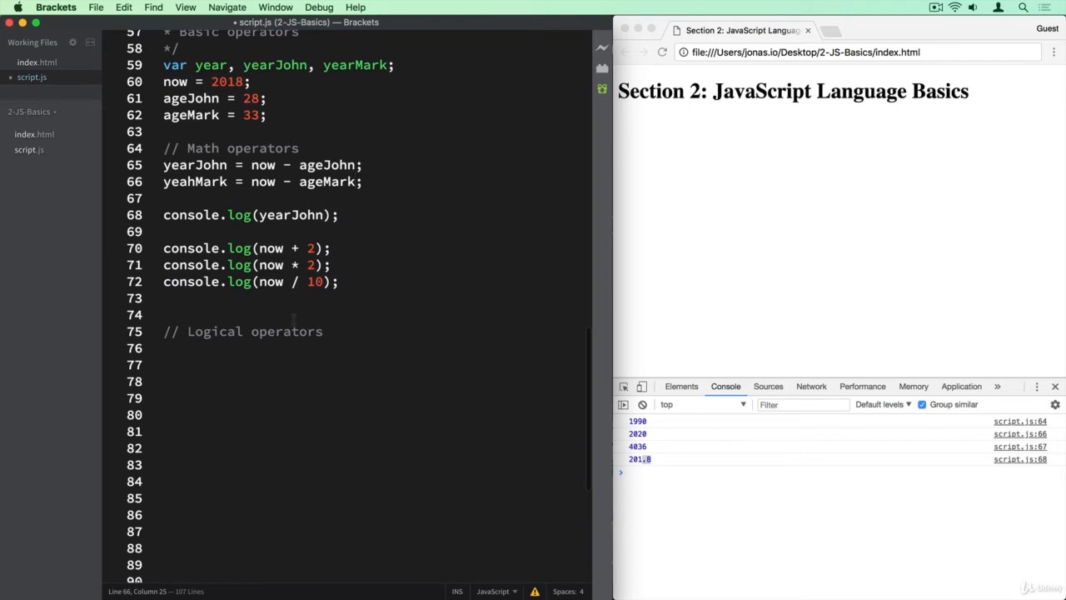
type("var")
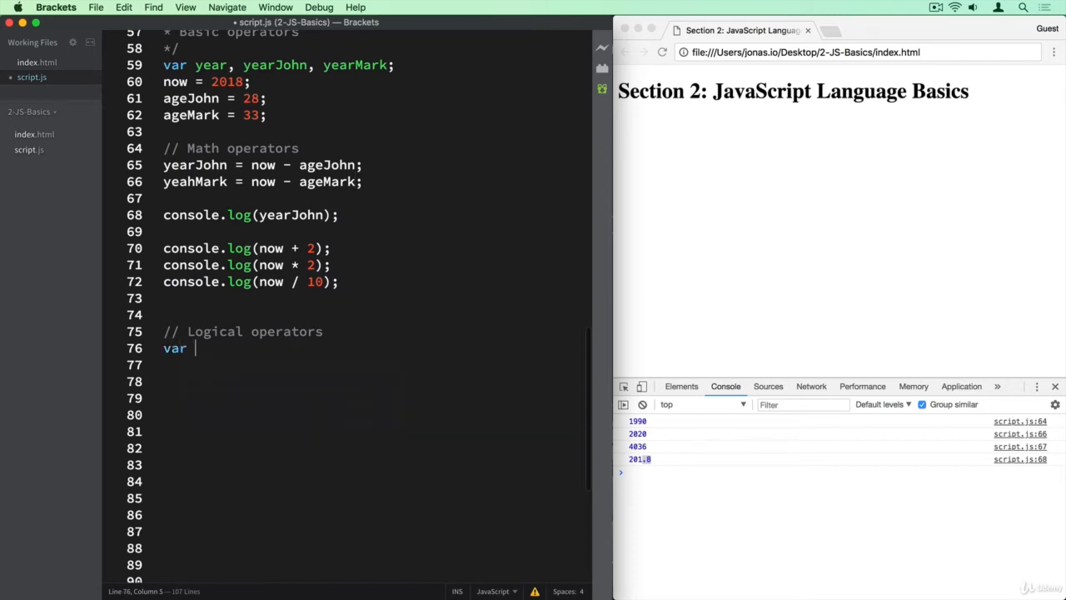
Step: Declare var johnOlder = ageJohn > ageMark; on line 76
type("johnOld")
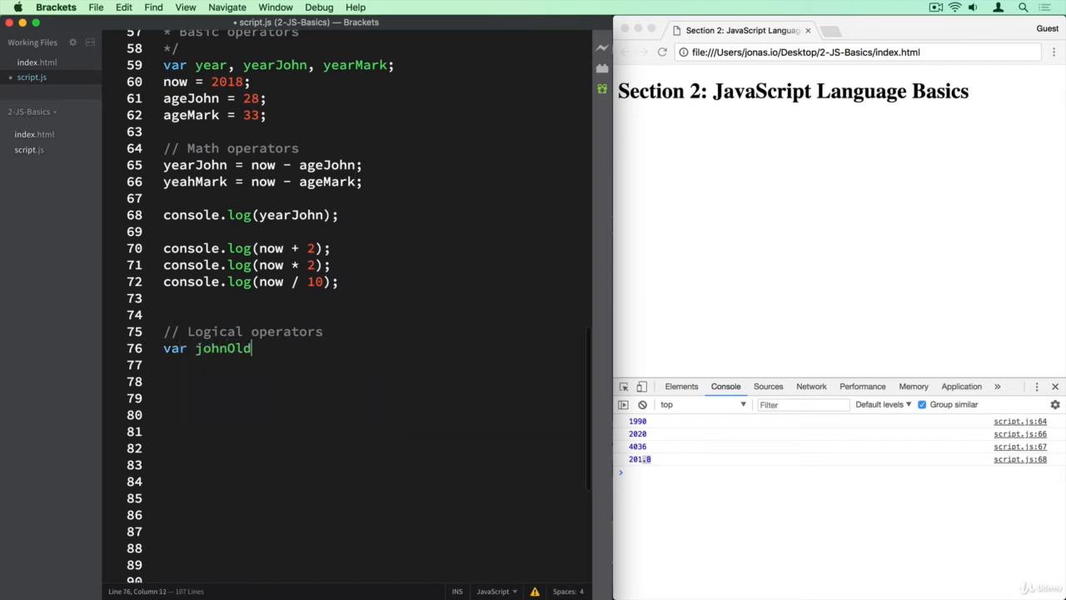
type("er =")
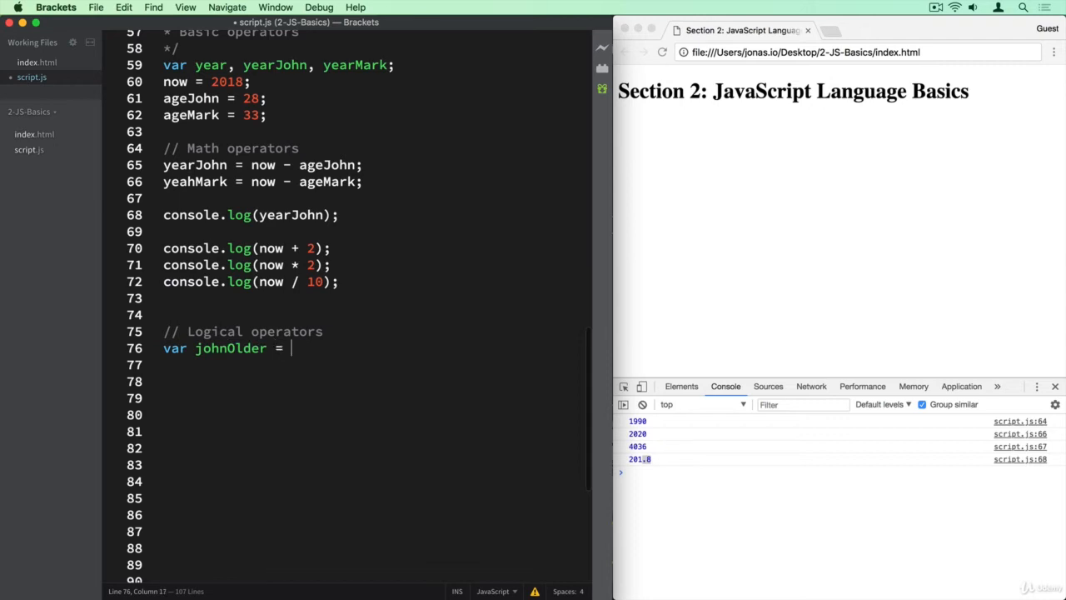
type("age")
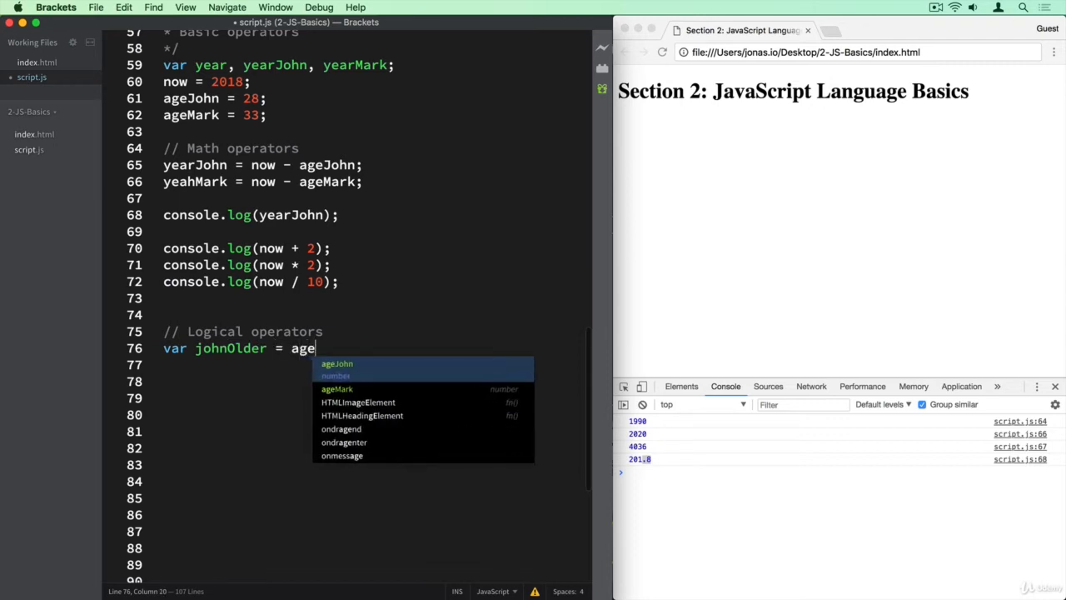
type("John >")
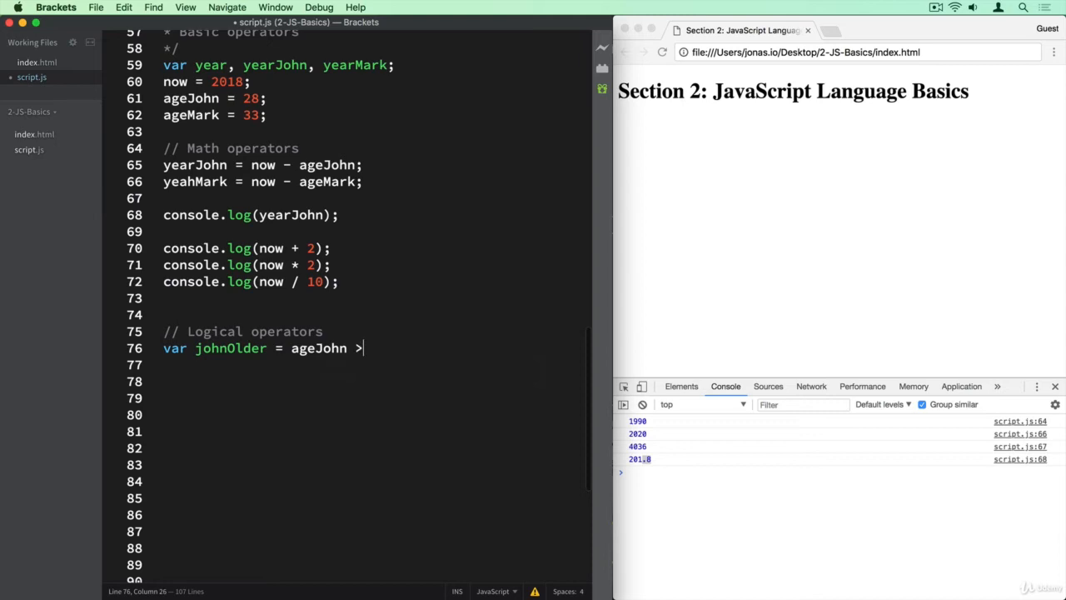
type("ageMark")
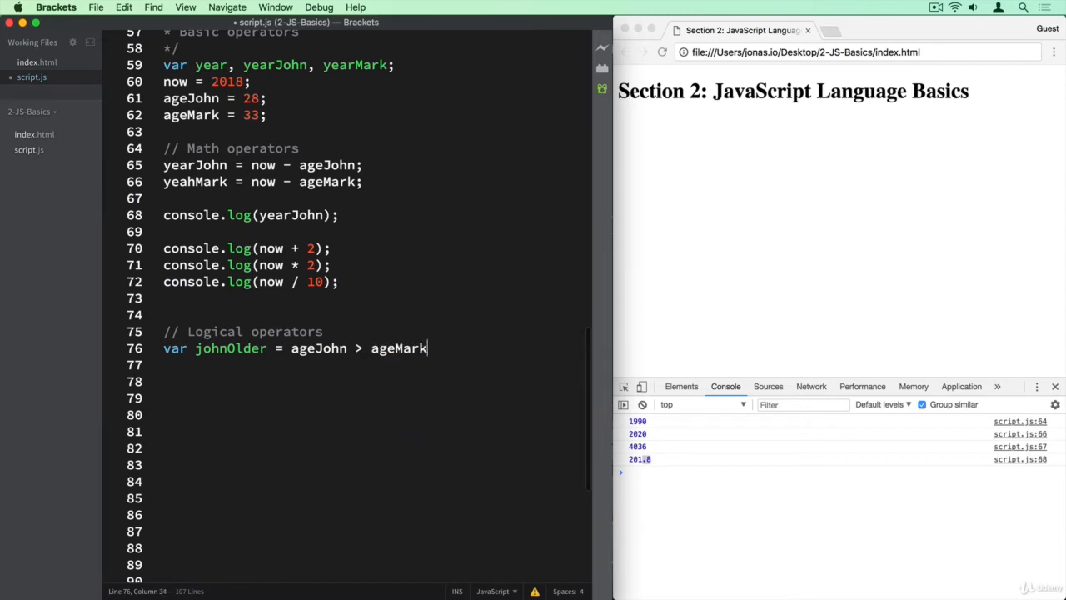
type(";")
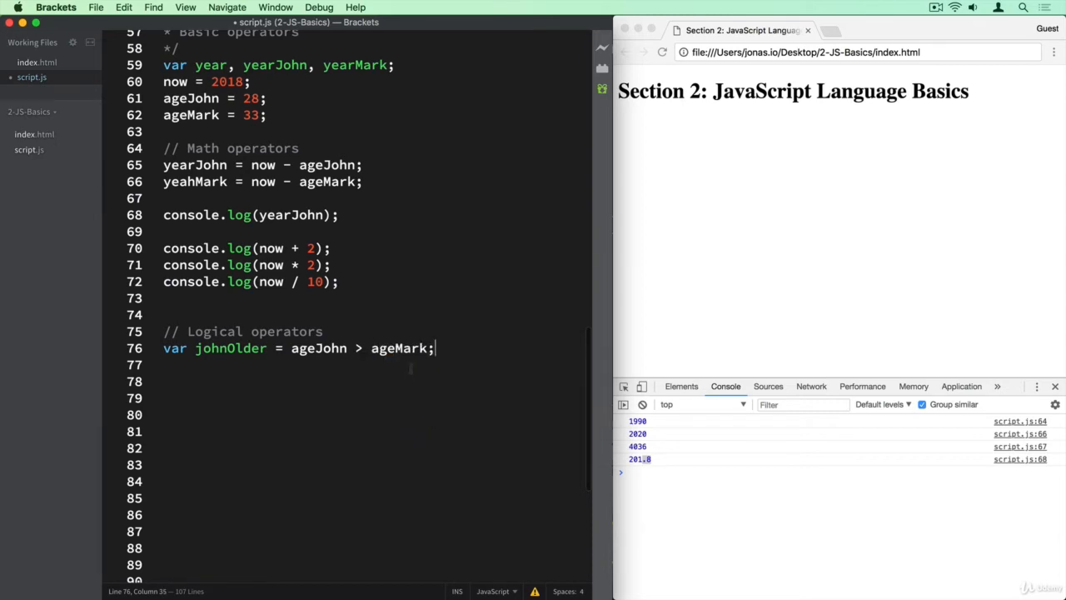
Step: Add console.log(johnOlder); on line 77
type("console.log(johnOlder")
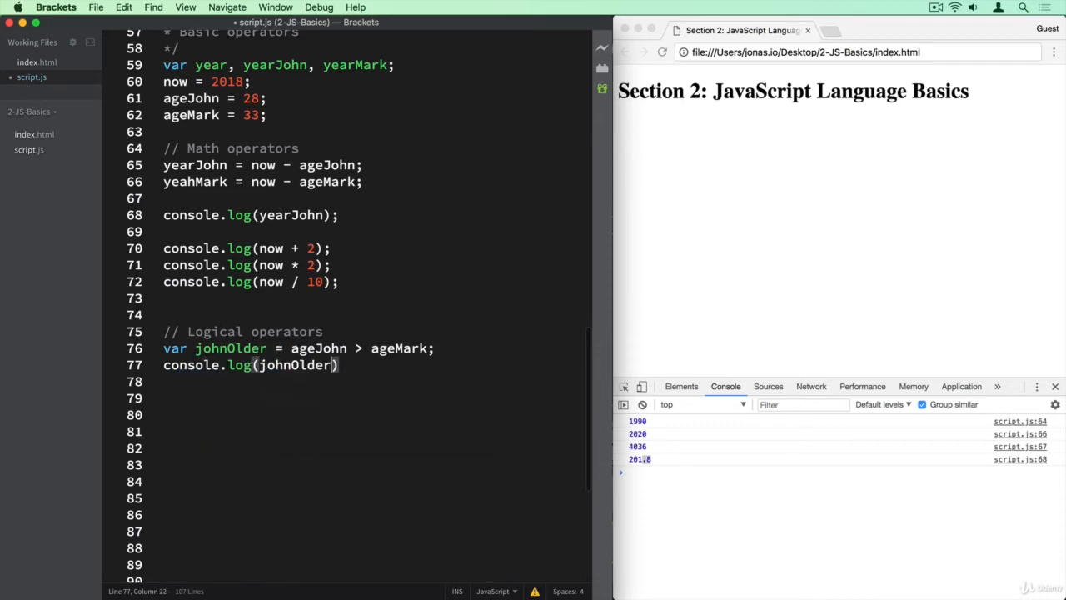
type(";")
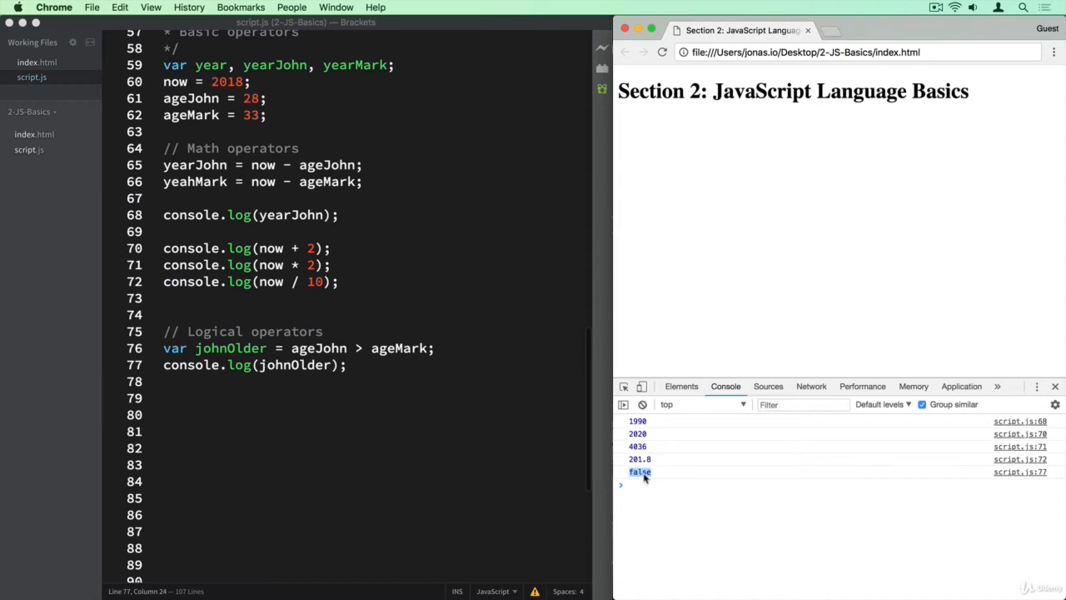
Step: Check false in the console, change > to < on line 76, and rerun to see true
double_click(319, 348)
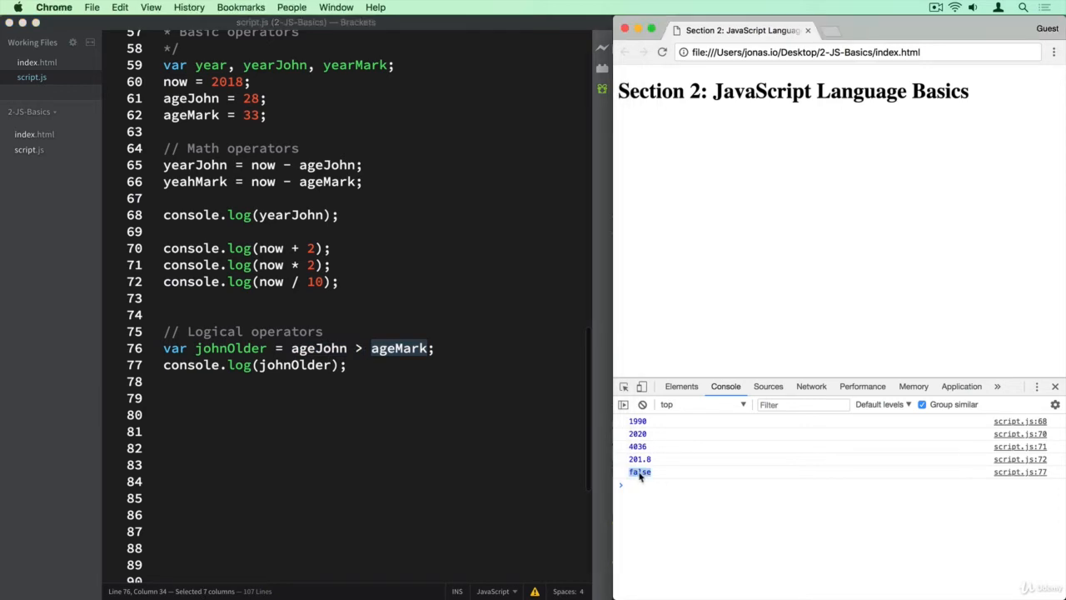
mouse_move(239, 351)
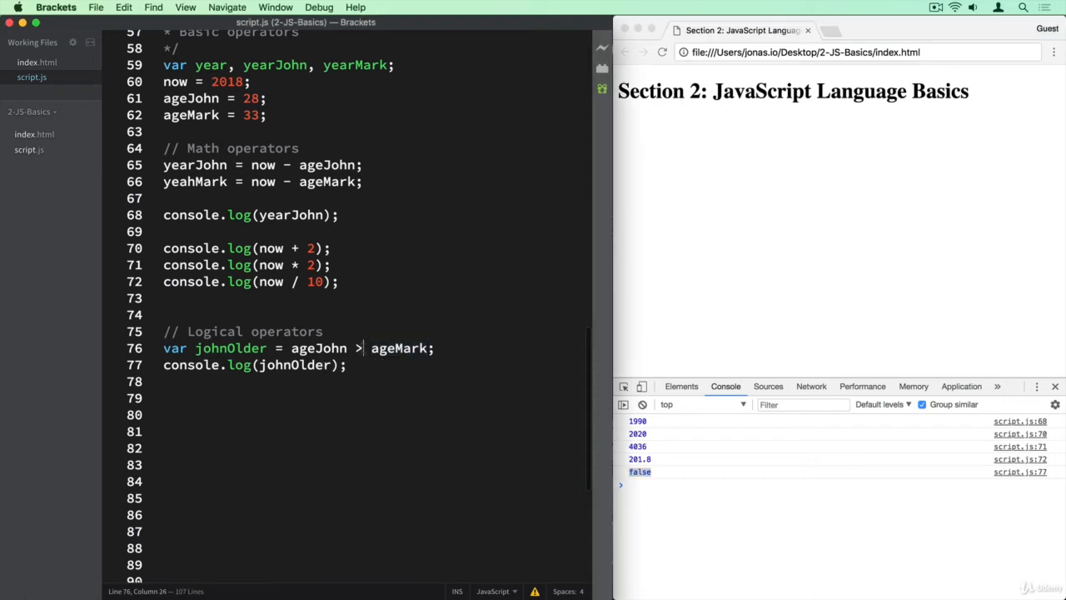
type("<")
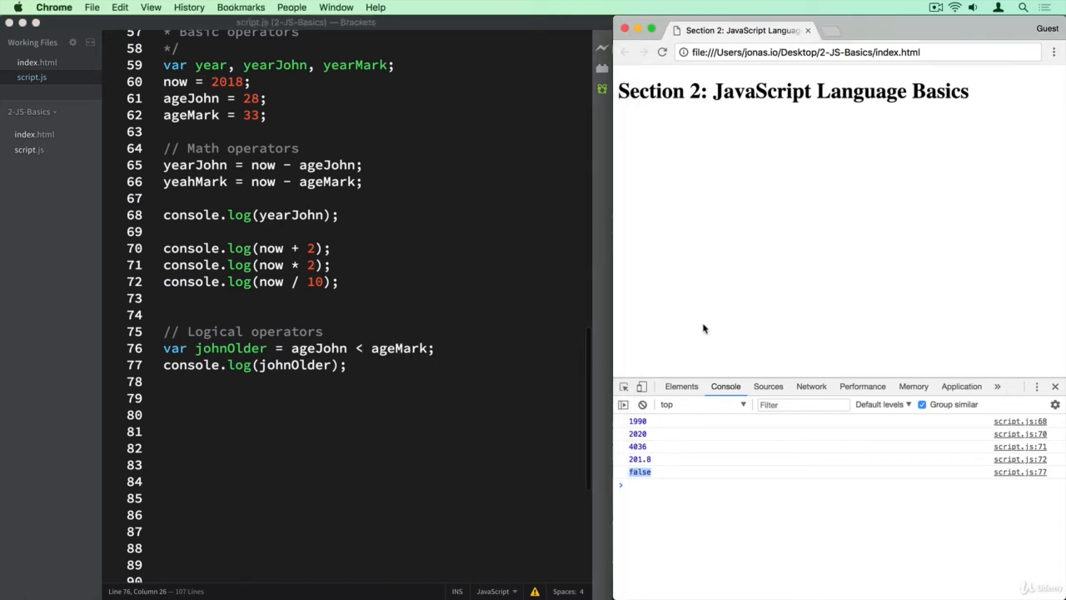
left_click(663, 52)
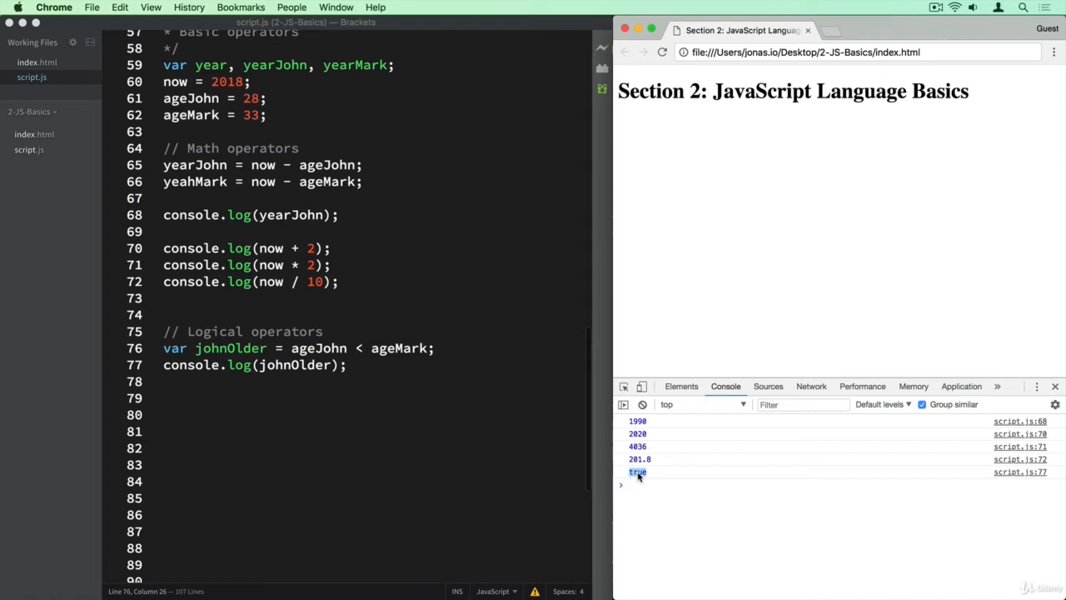
mouse_move(439, 360)
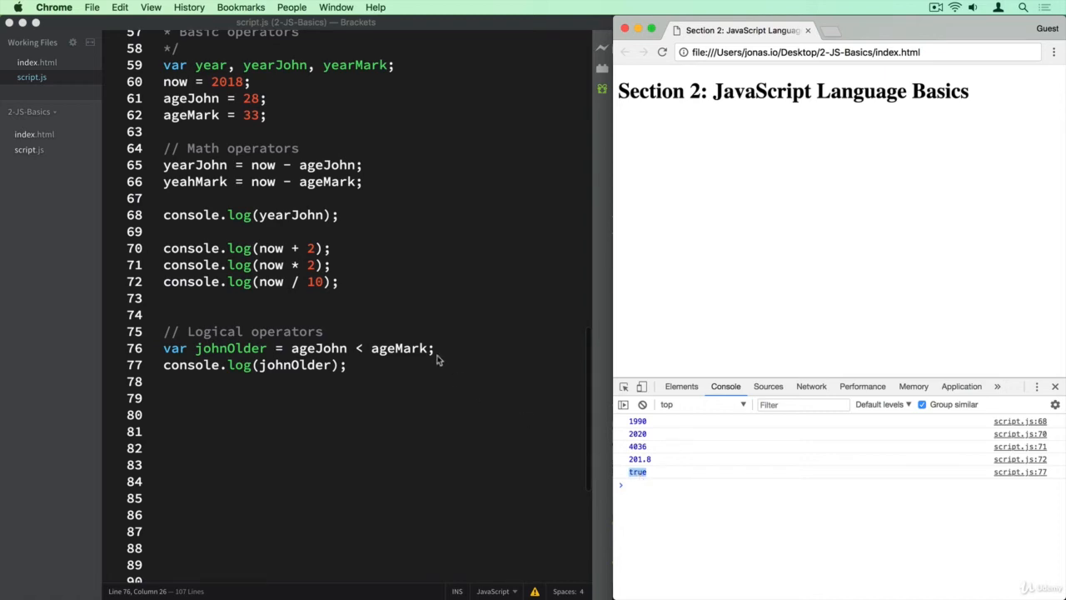
double_click(398, 348)
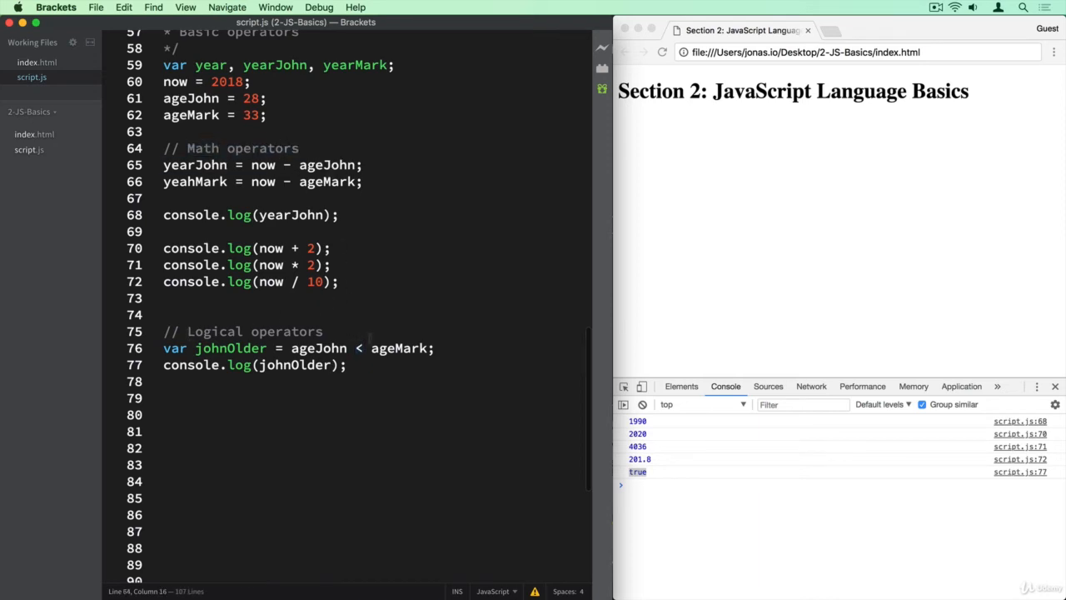
mouse_move(353, 394)
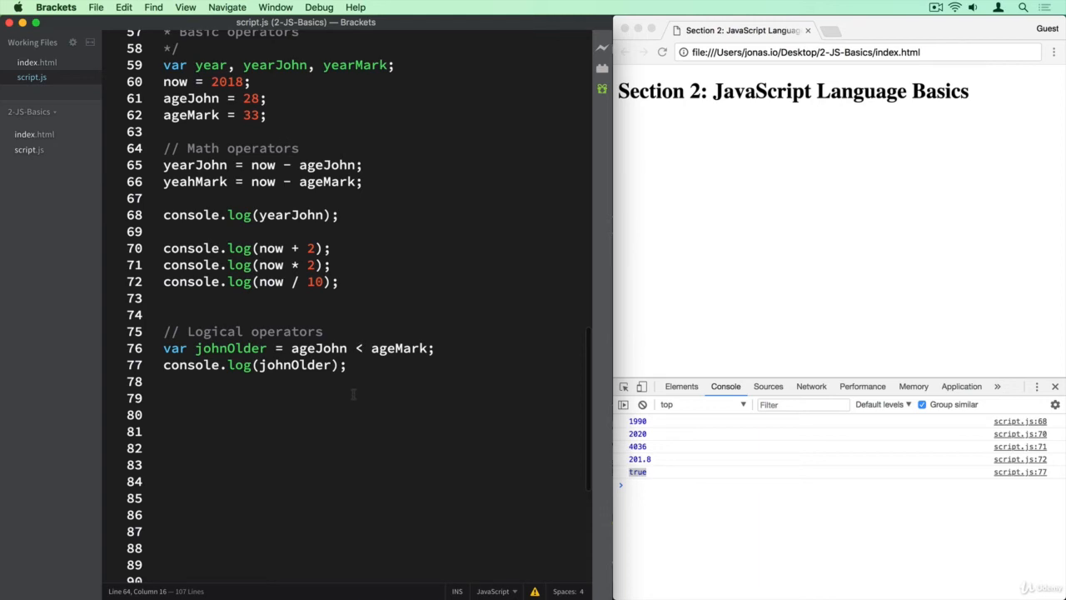
scroll("down", 3)
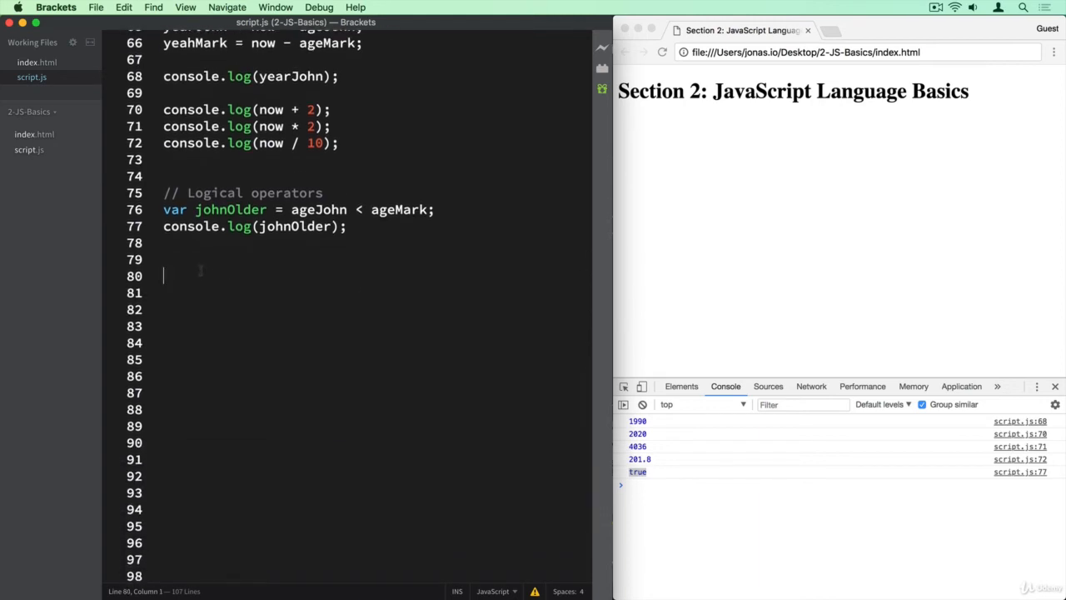
type("//")
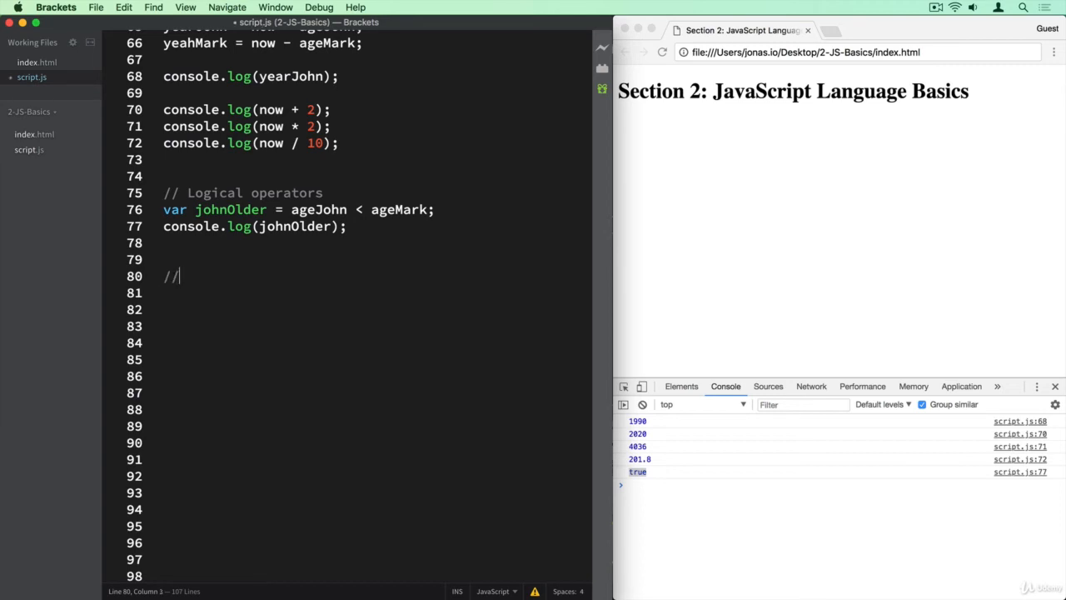
type("typeof o")
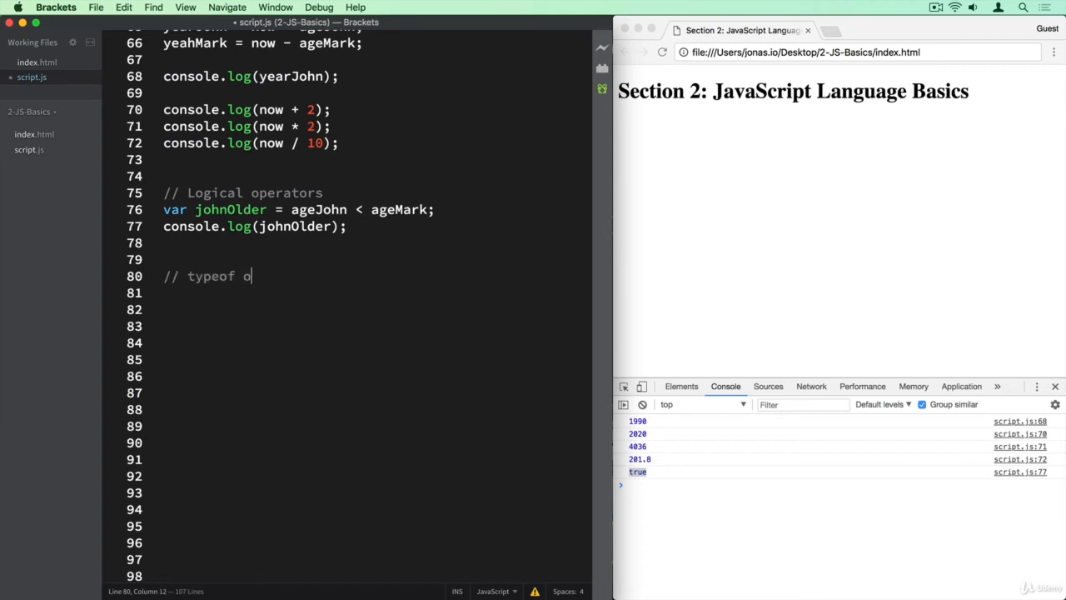
type("perator")
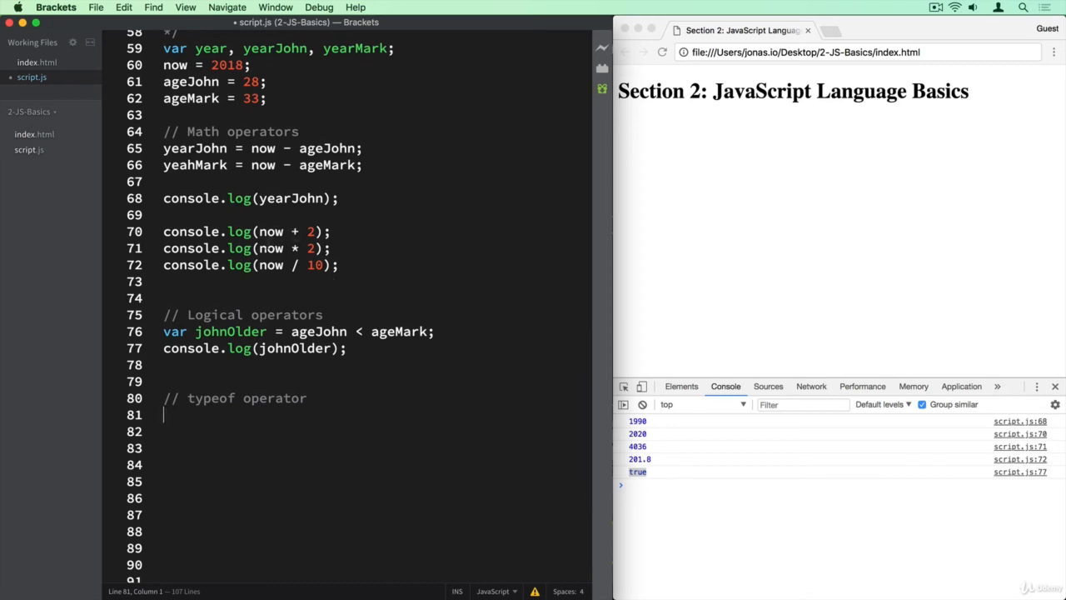
double_click(310, 248)
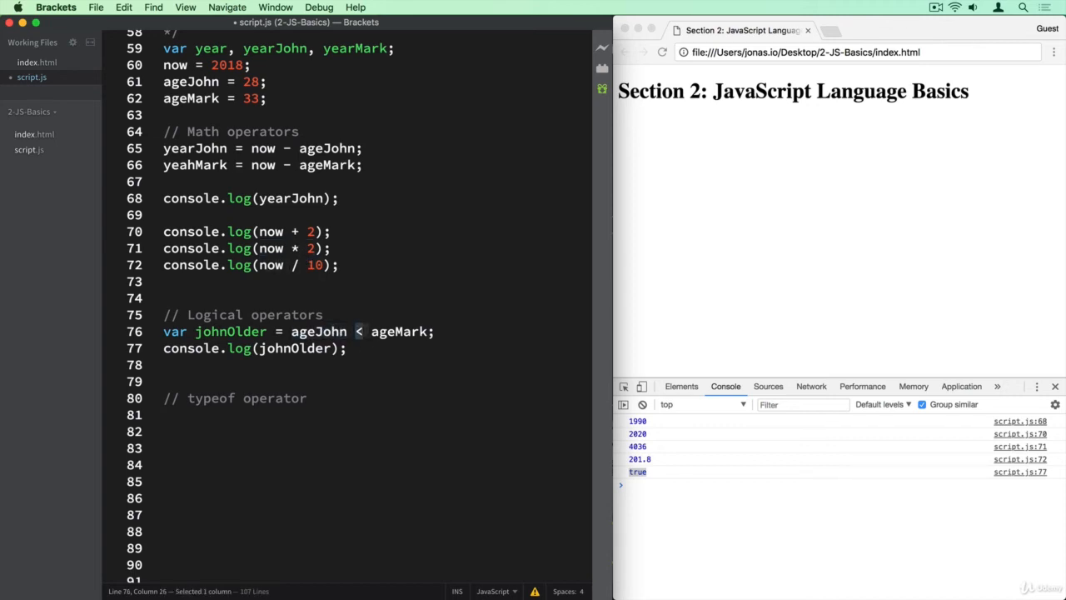
left_click_drag(291, 331, 348, 330)
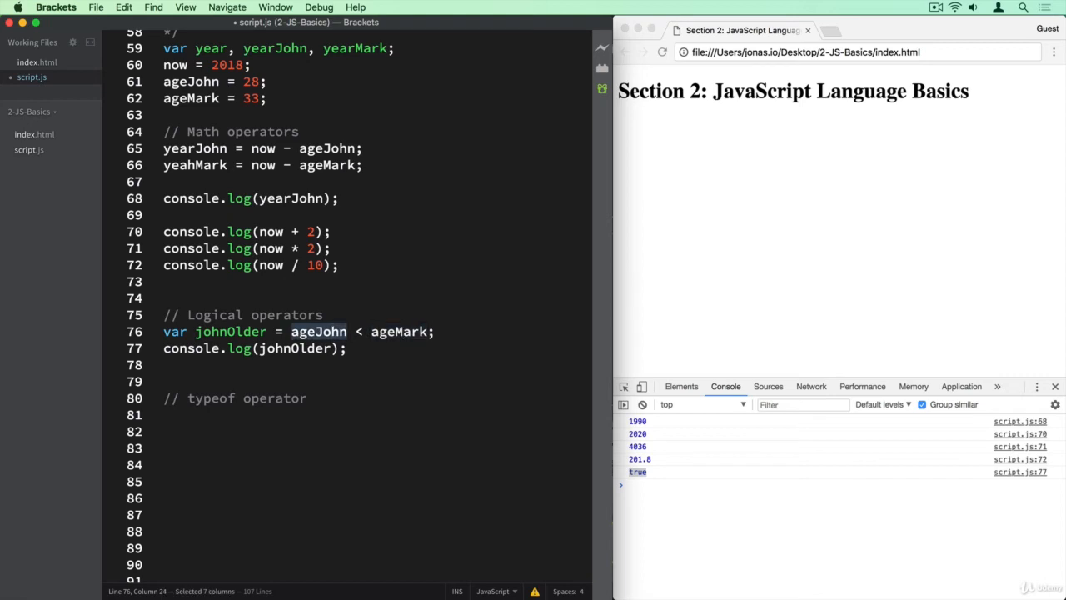
scroll("down", 3)
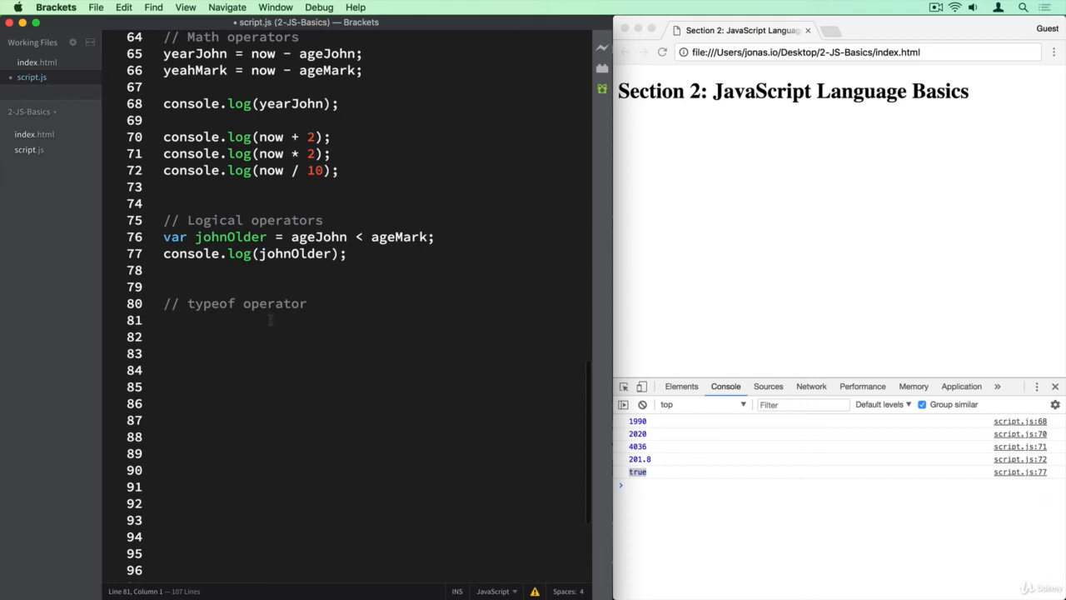
Step: Add console.log(typeof johnOlder); on line 81 and rerun so the console shows boolean
type("console.log")
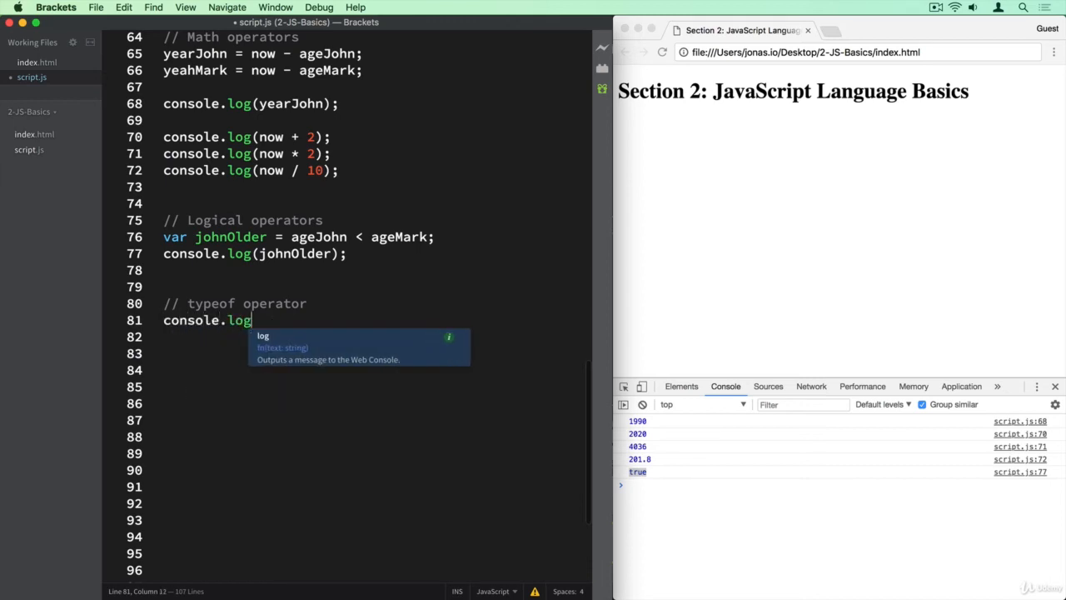
type("(typeof")
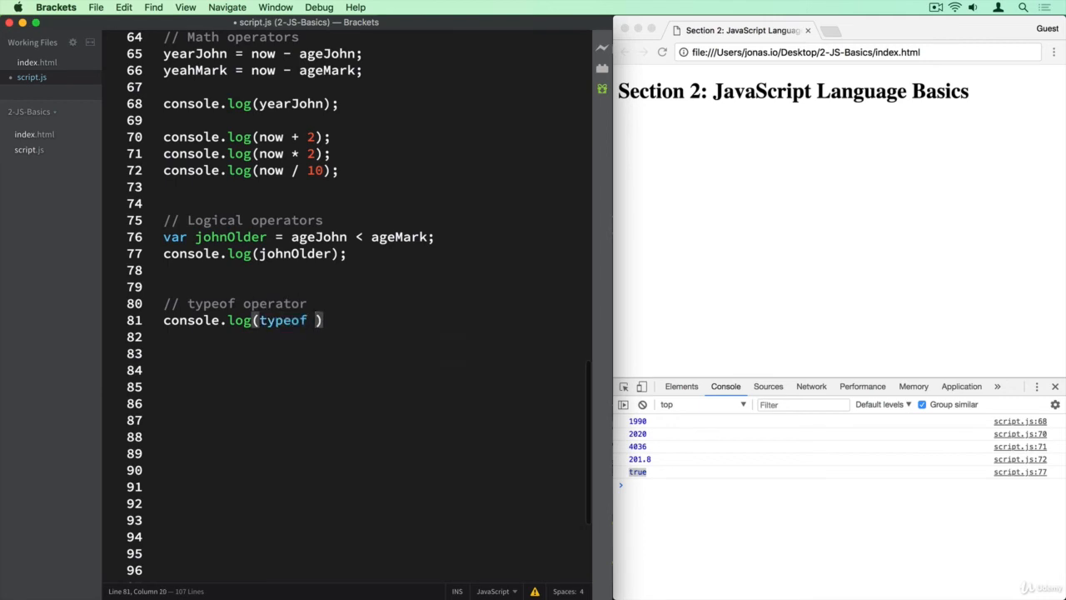
type("johnOlder")
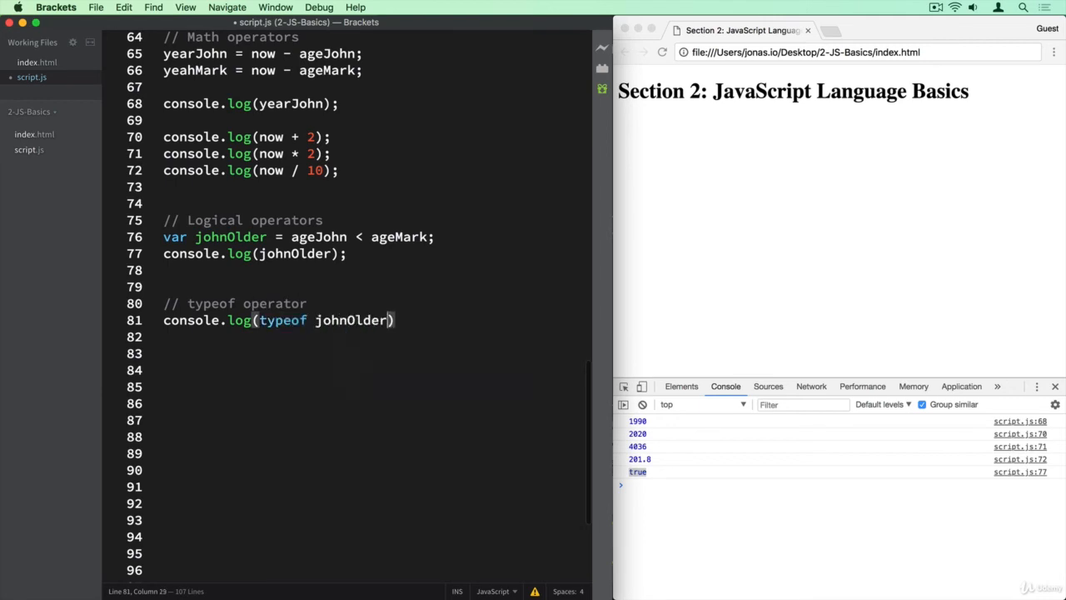
type(";")
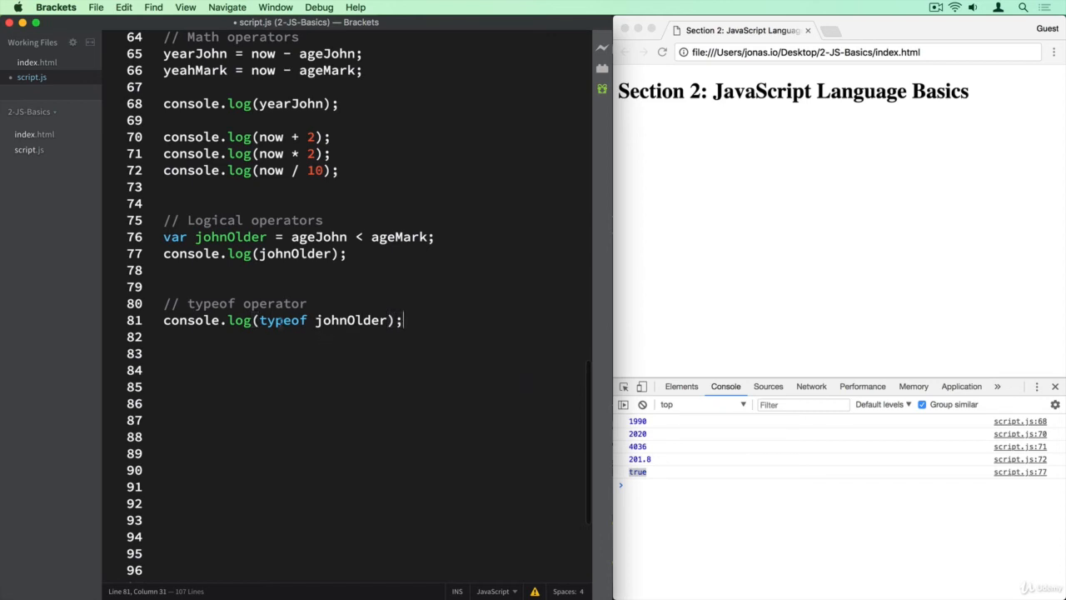
double_click(282, 320)
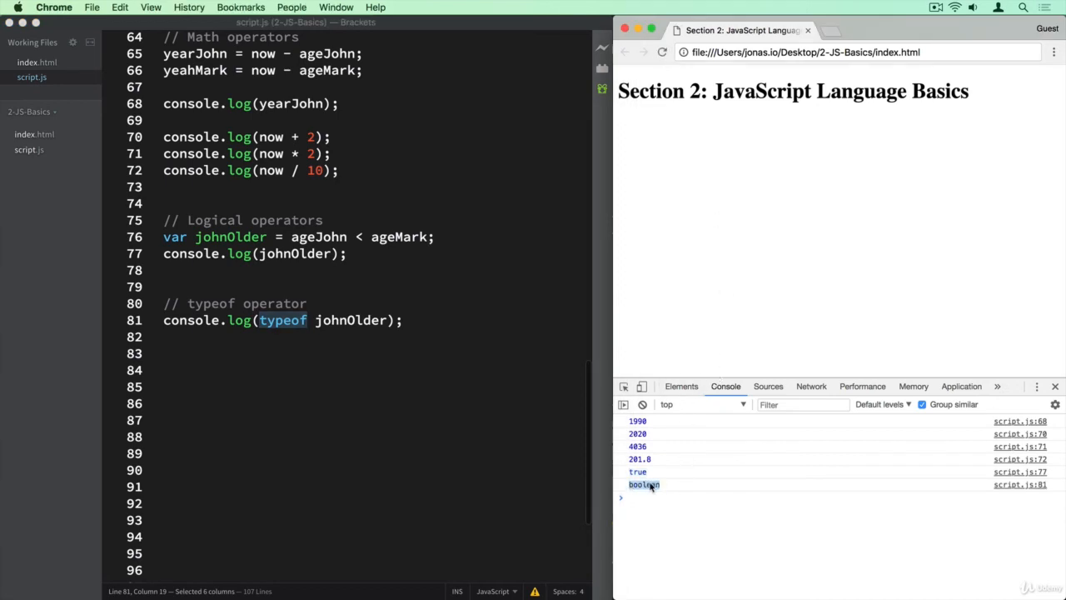
mouse_move(409, 334)
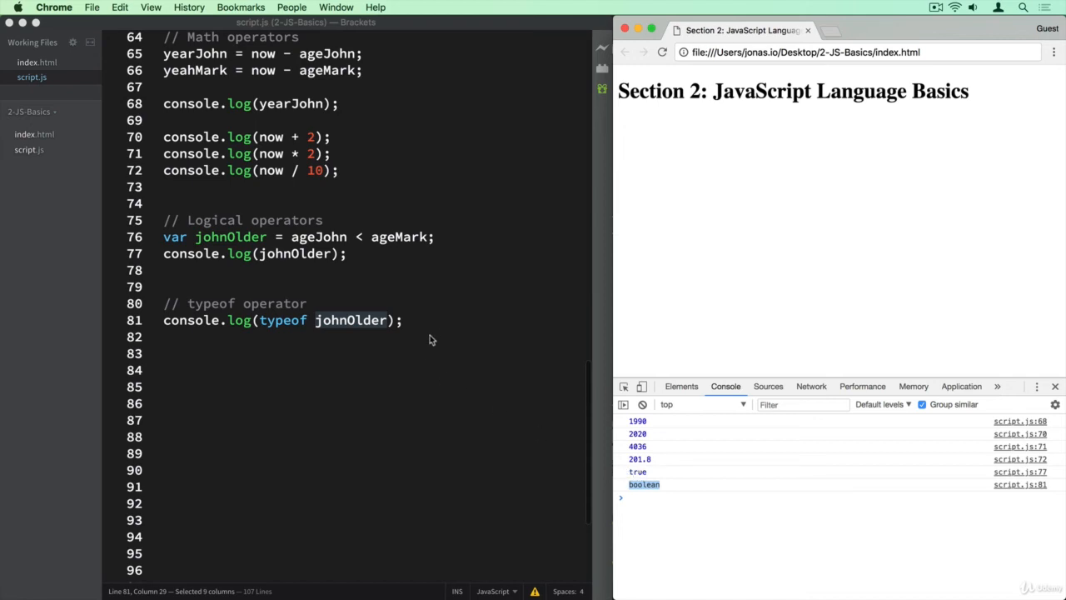
left_click(404, 320)
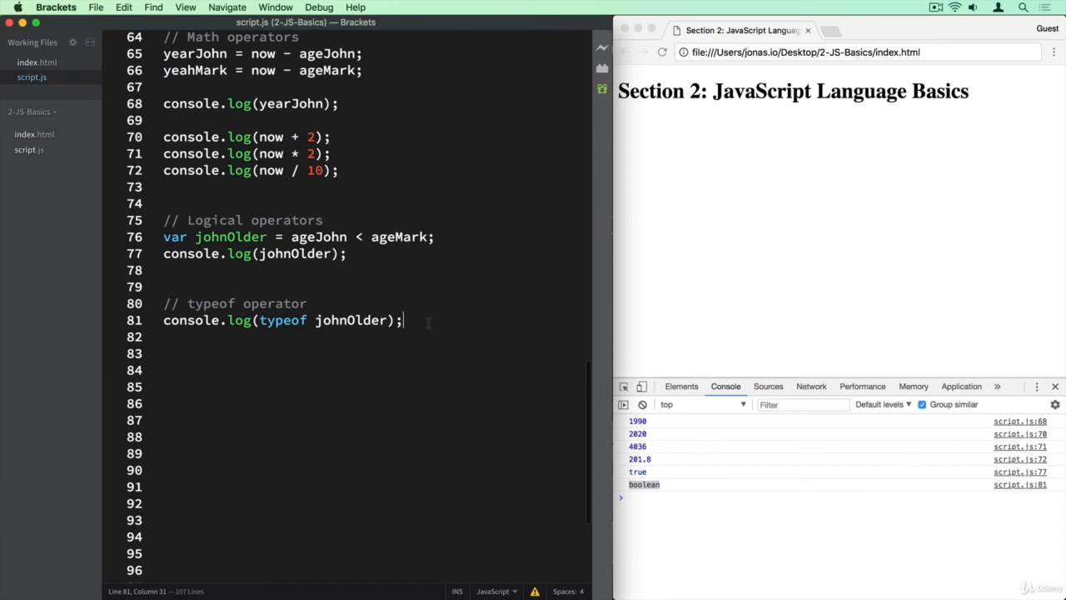
Step: Add console.log(typeof ageJohn); so the console shows number
type("console")
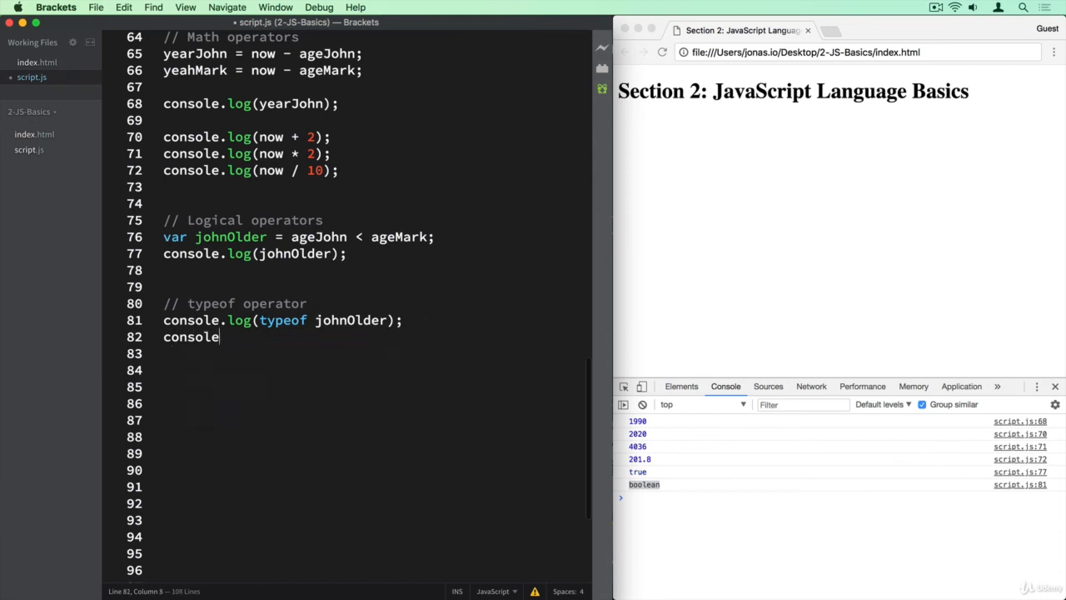
type(".log")
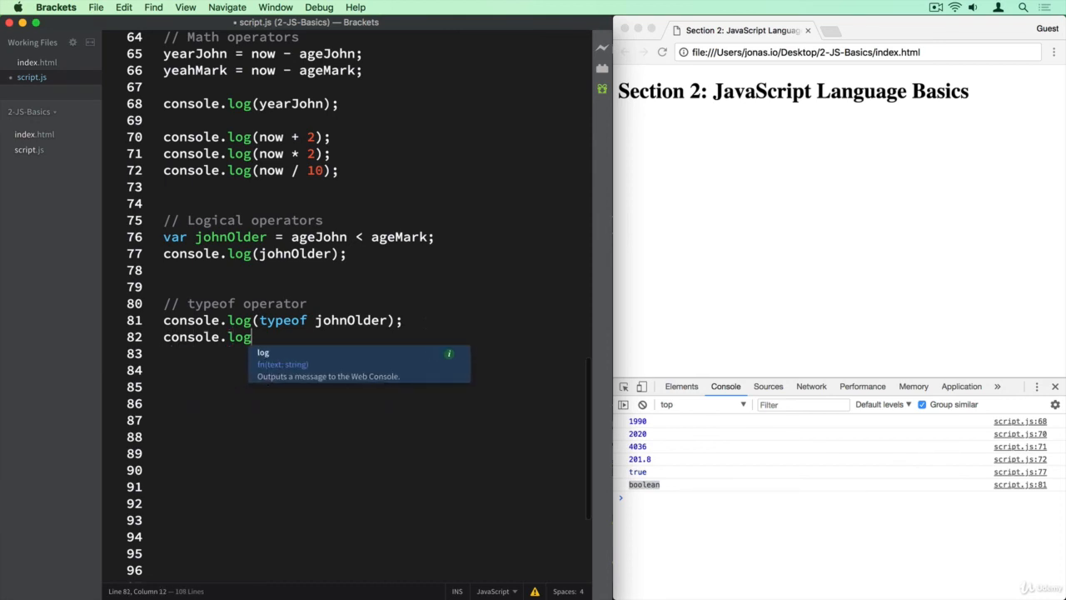
type("(typeof")
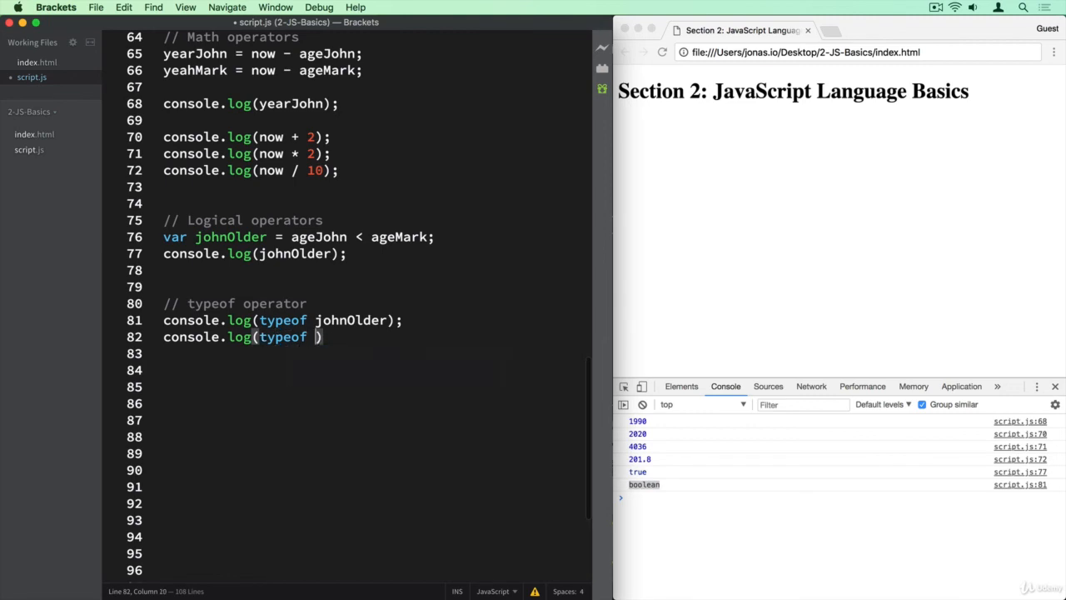
type("ageJohn")
left_click(377, 353)
type("console.log(typeof '');")
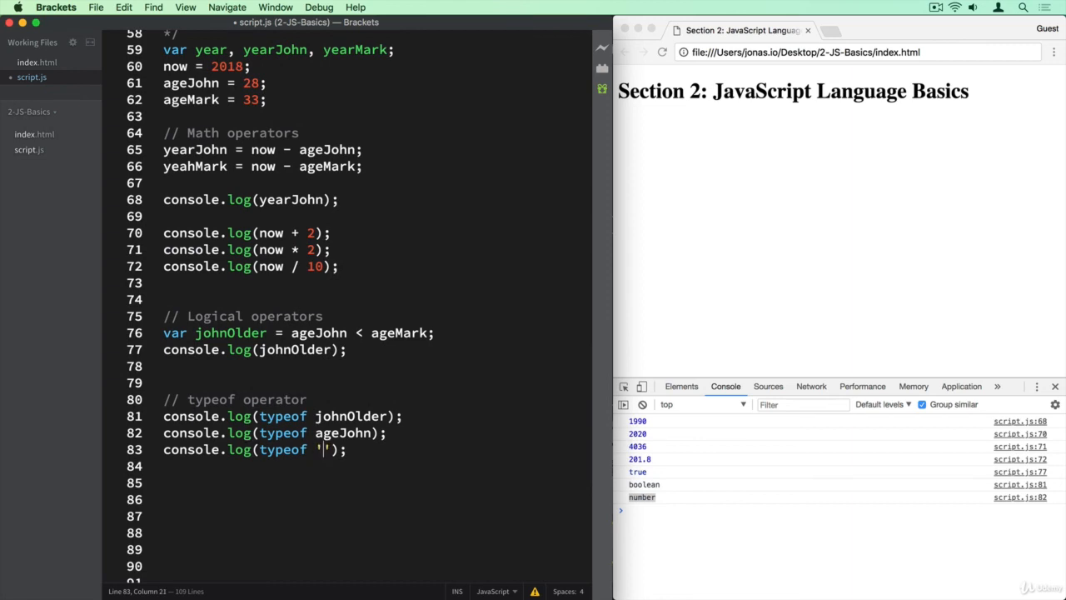
Step: Add console.log(typeof 'Mark is older tha John'); and start a var declaration below it
type("Mark is older")
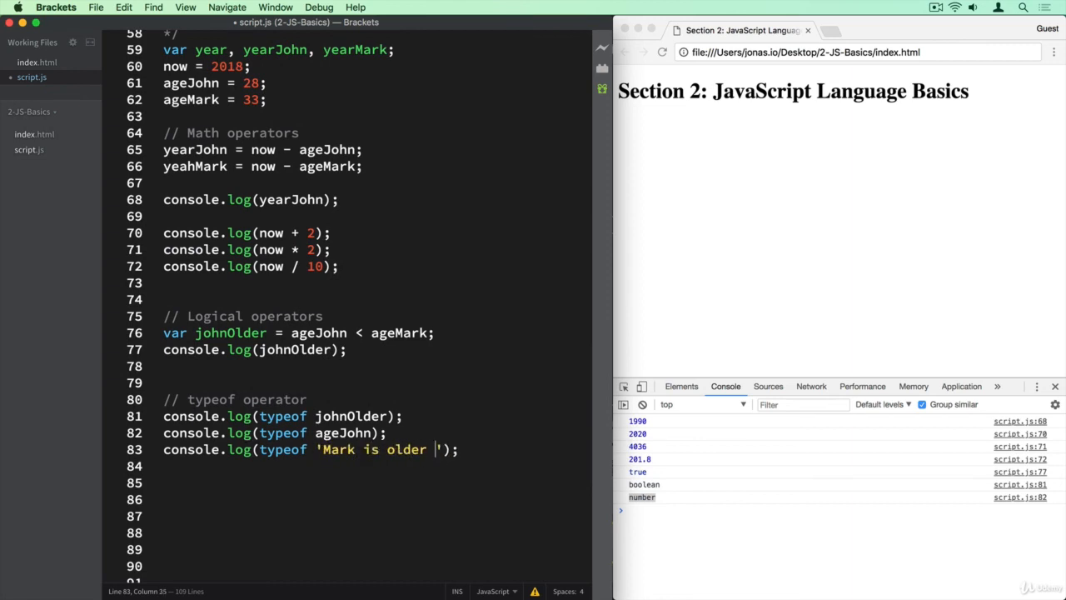
type("tha John")
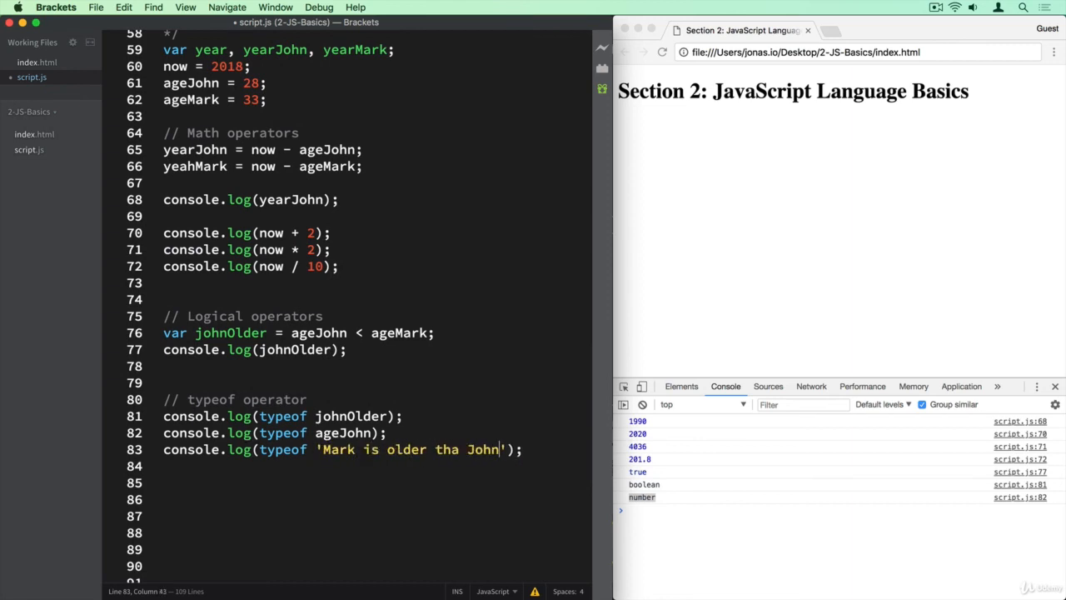
key("enter")
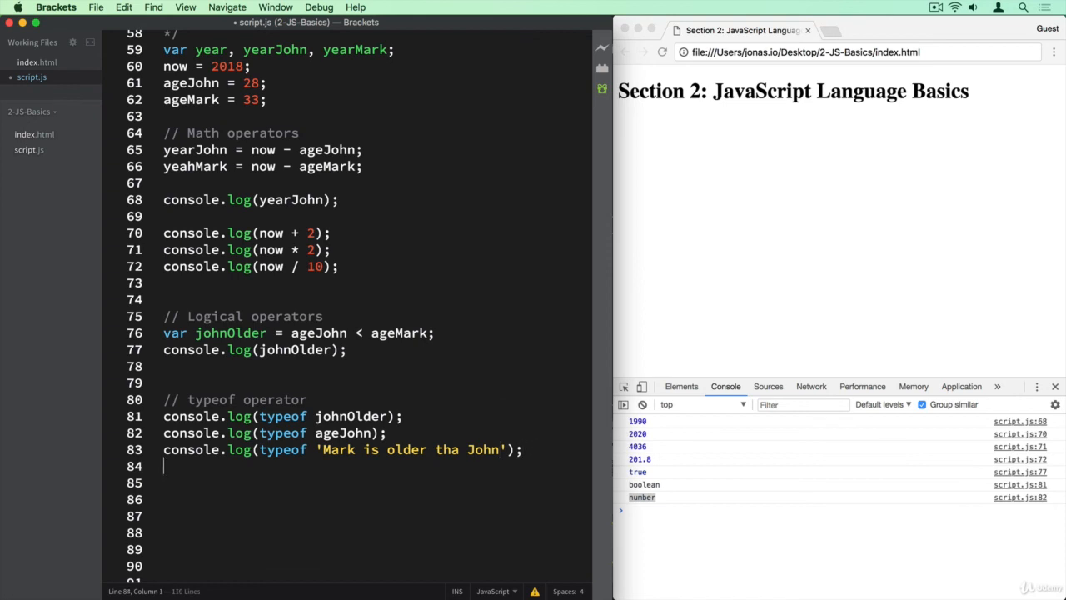
type("var x")
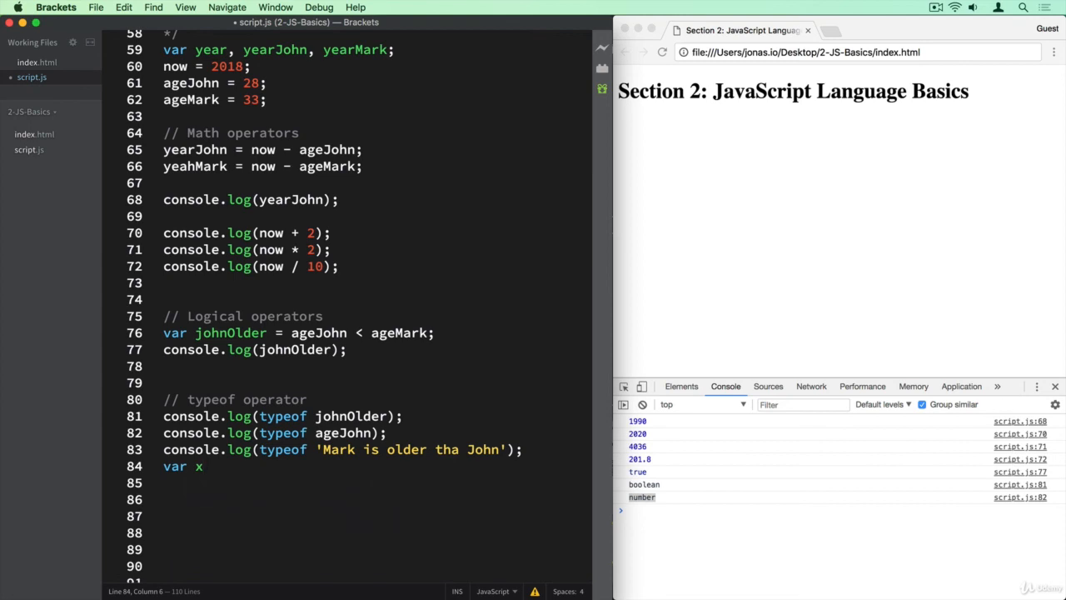
Step: Declare var x; and add console.log(typeof x); then rerun the script
type(";")
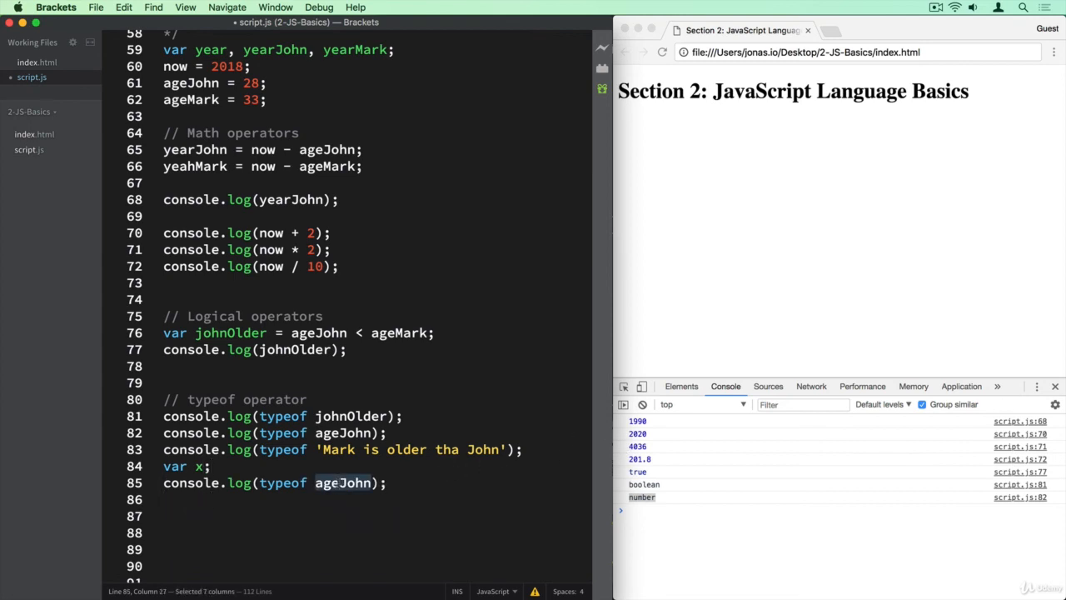
type("x")
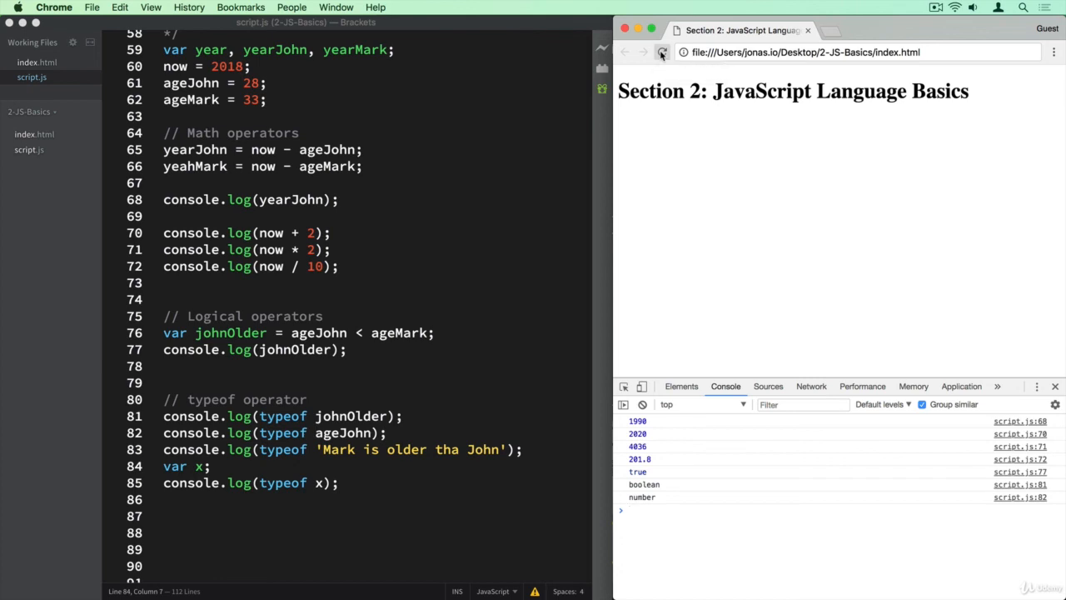
left_click(662, 51)
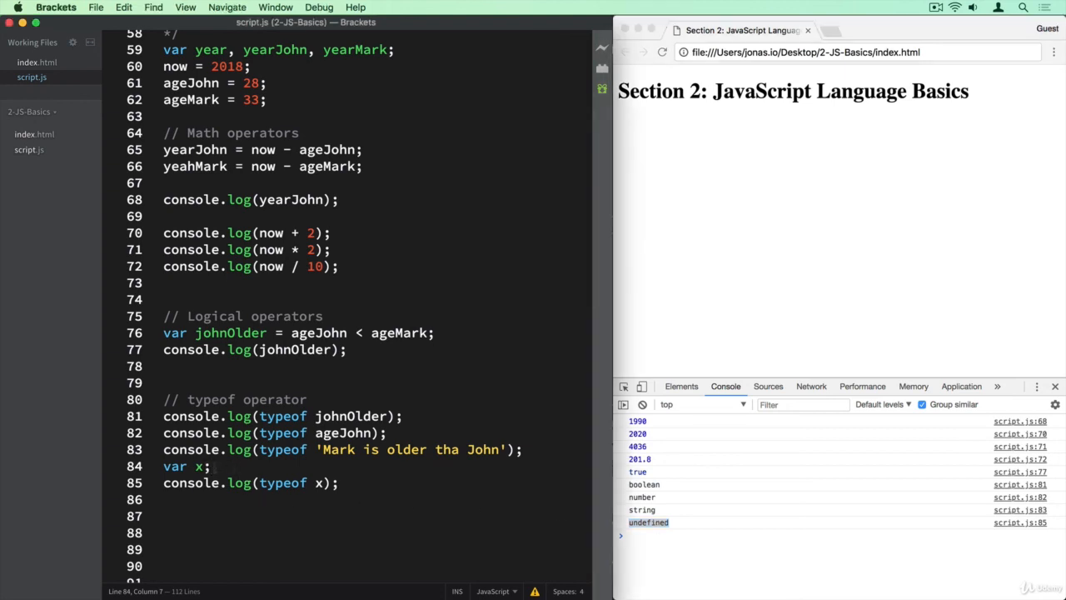
Step: Point out the undefined result, the x declaration and the typeof keyword on line 81
double_click(198, 466)
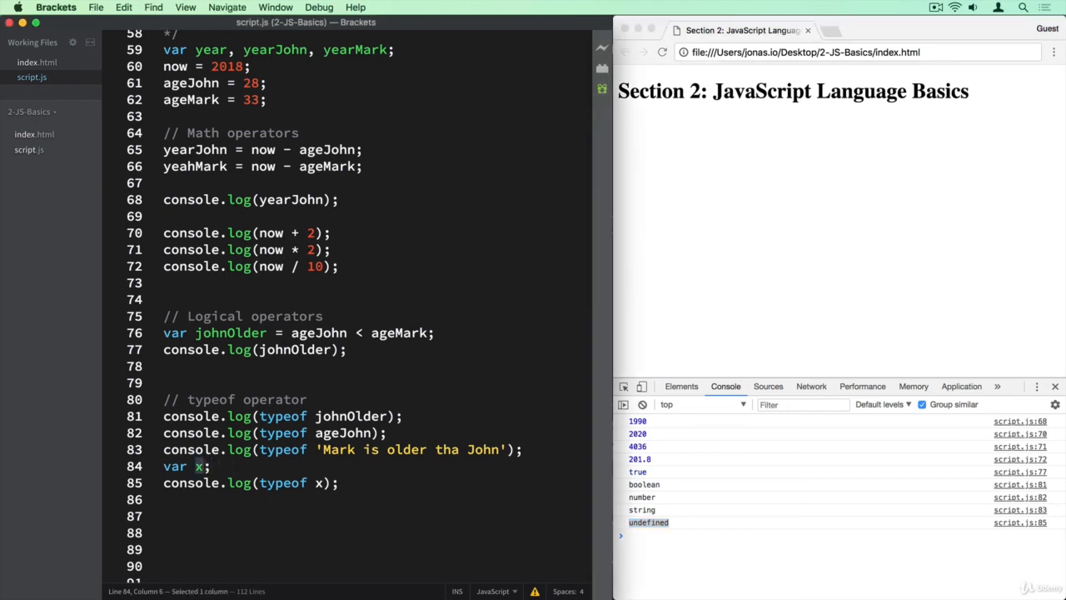
double_click(482, 449)
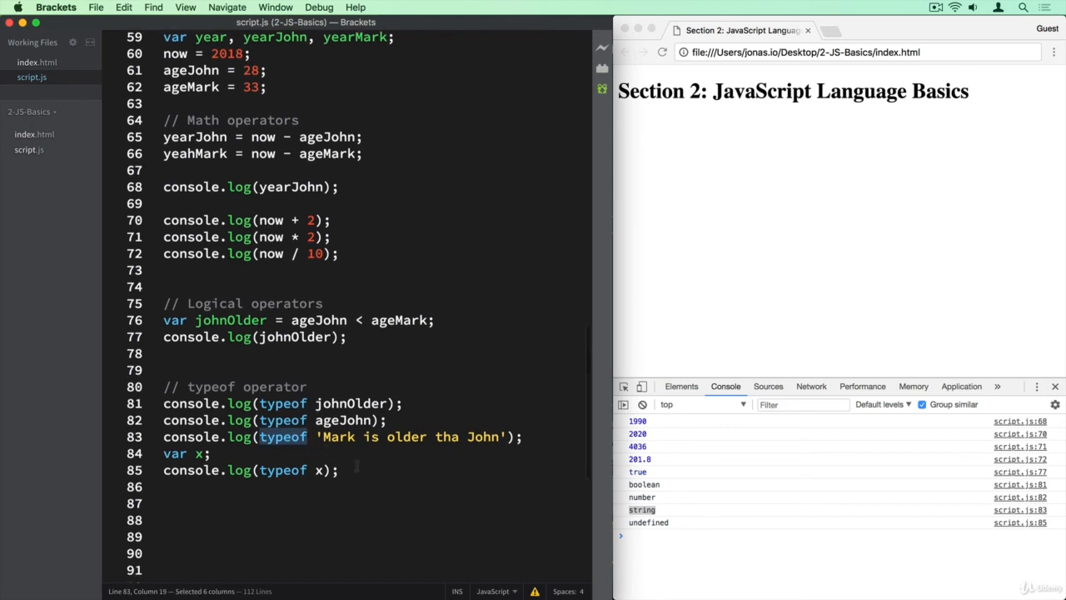
left_click(338, 470)
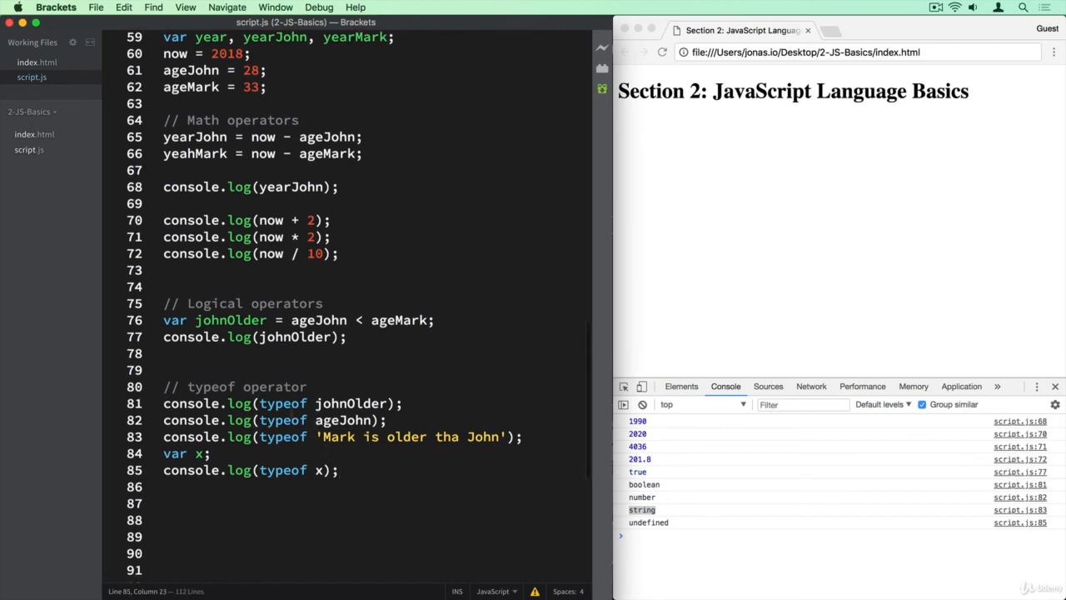
double_click(281, 404)
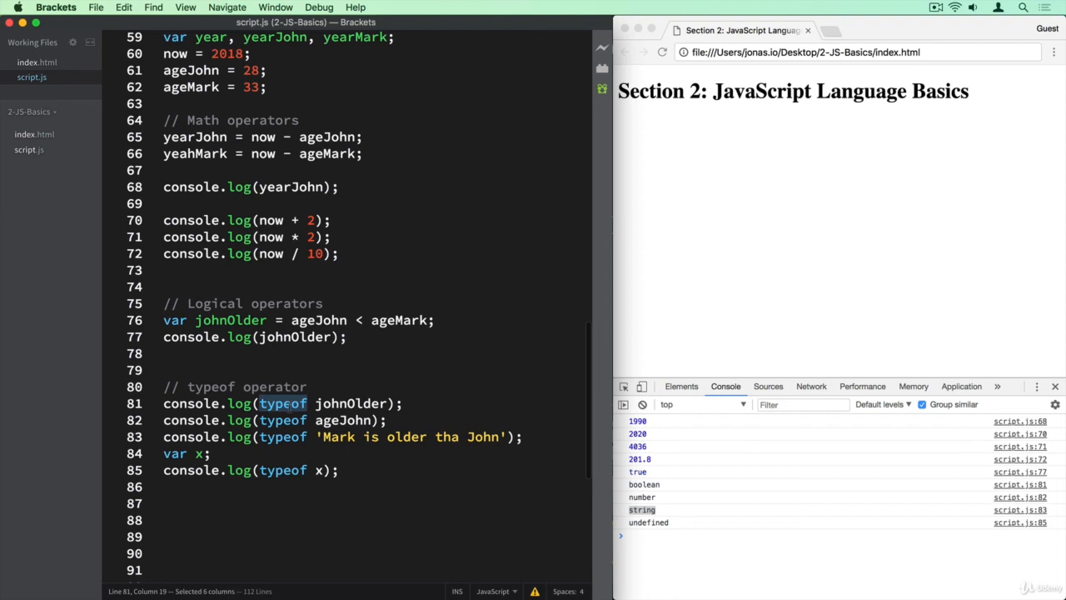